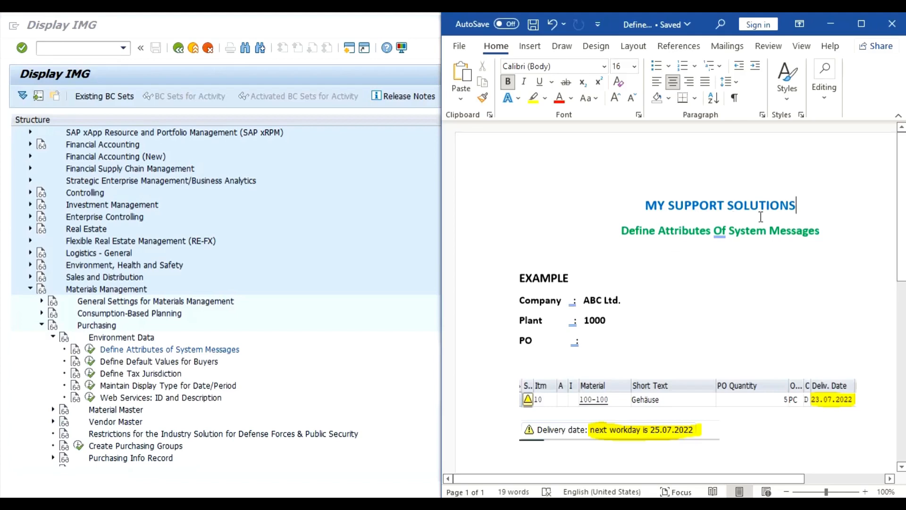
mouse_move(638, 251)
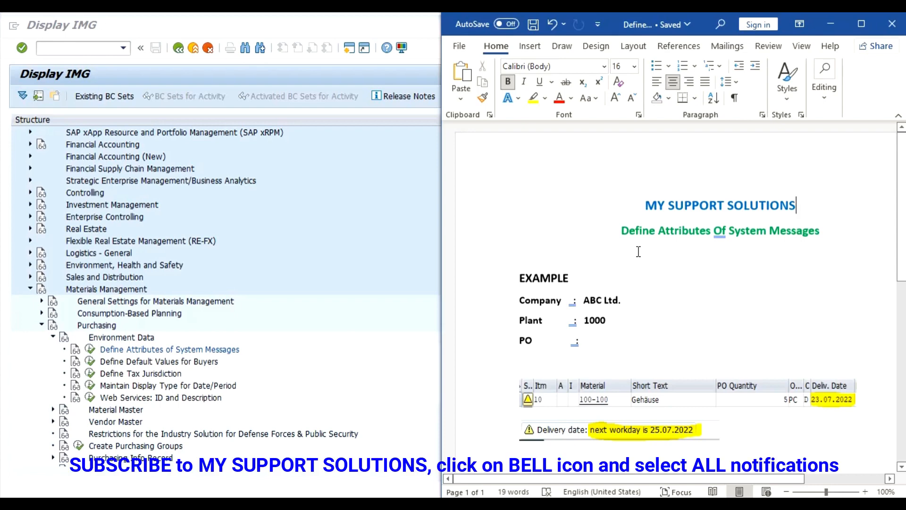
mouse_move(826, 251)
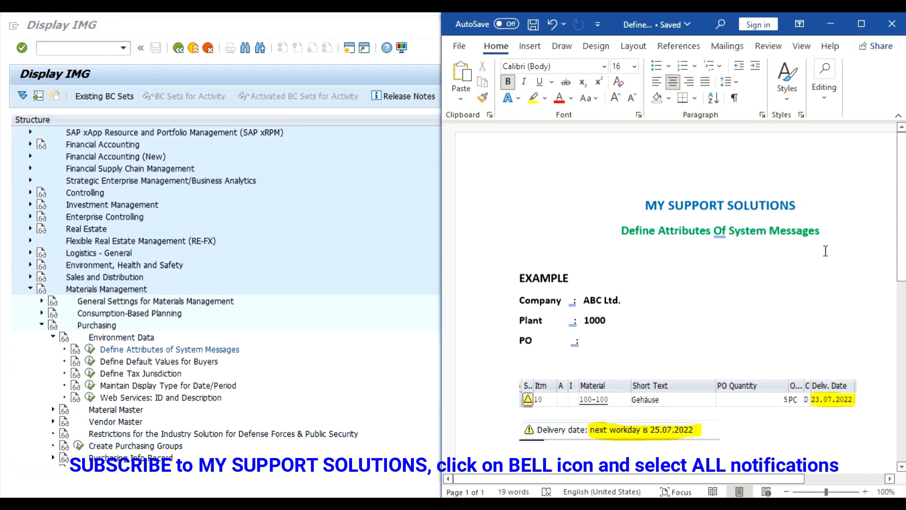
mouse_move(654, 255)
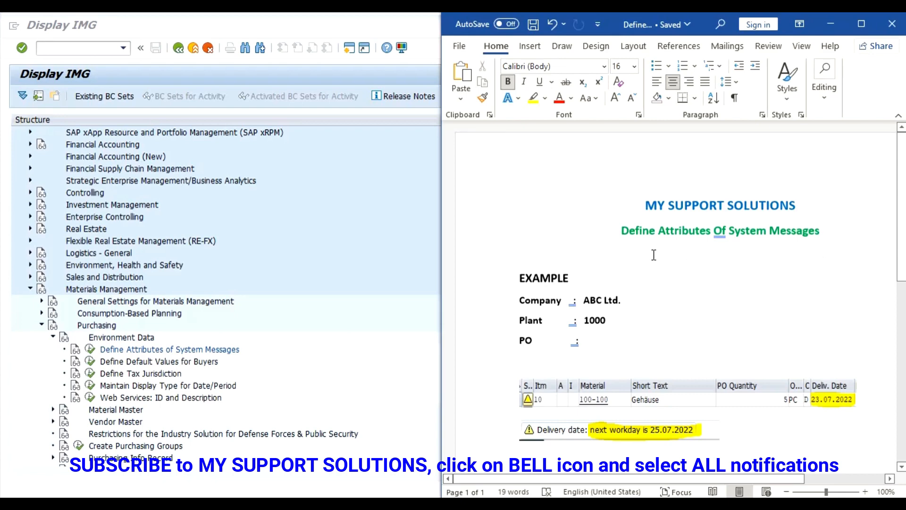
Step: Scroll the Word document down to reveal the Requirement section with the delivery-date error
left_click(797, 205)
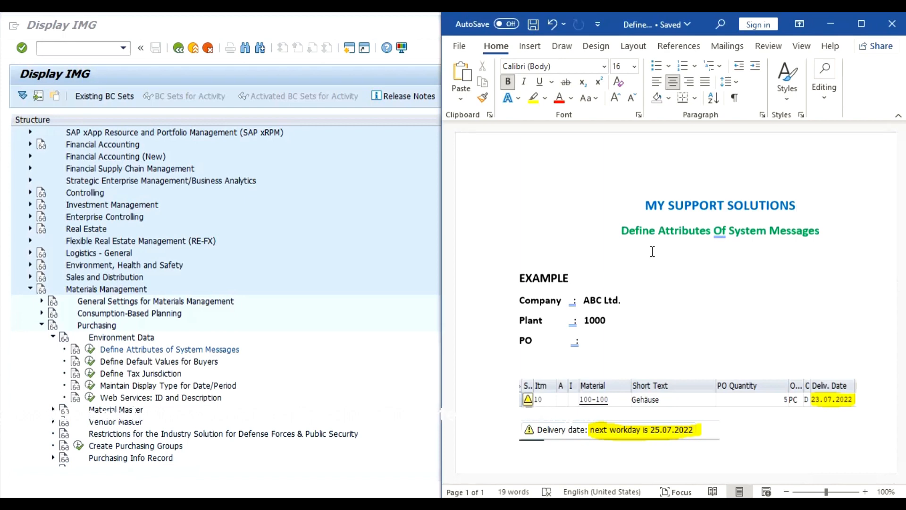
left_click(797, 205)
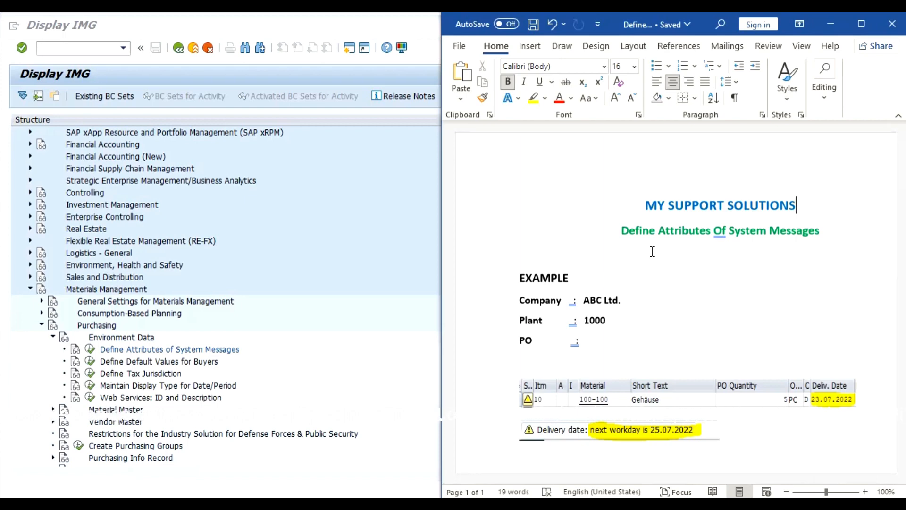
mouse_move(604, 259)
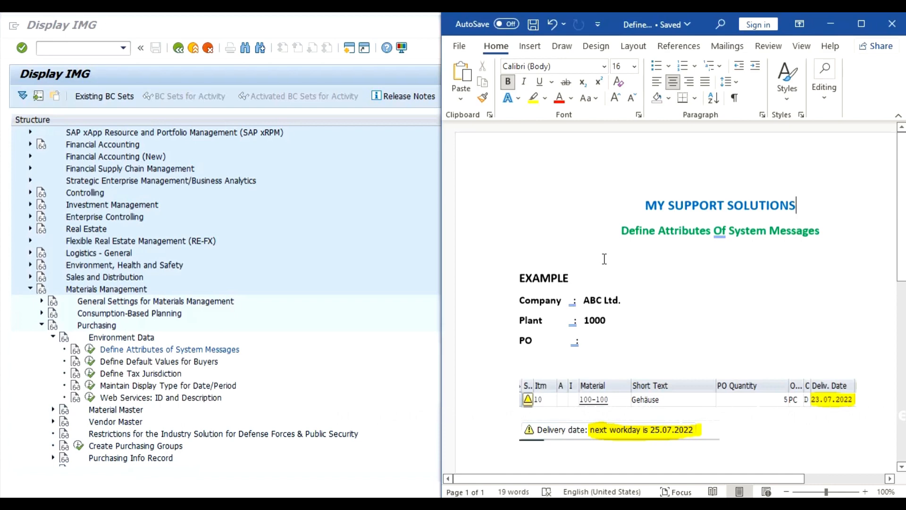
mouse_move(654, 292)
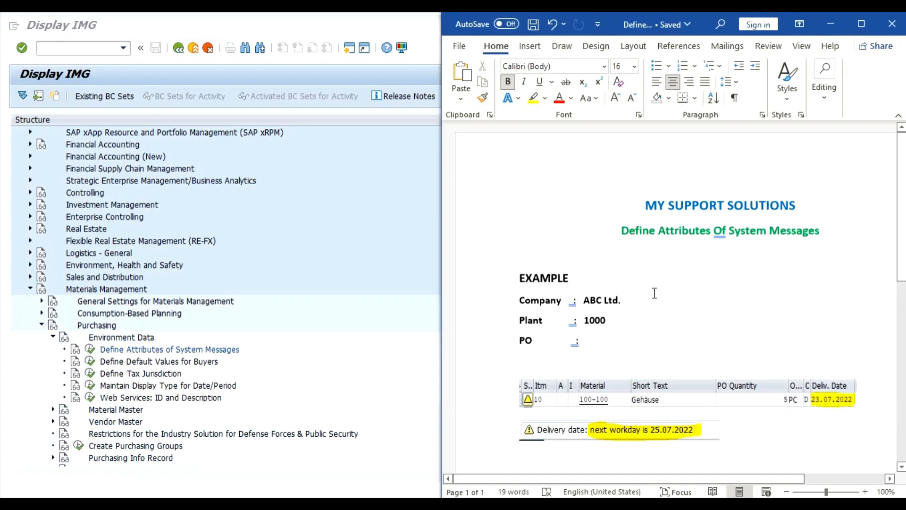
mouse_move(633, 318)
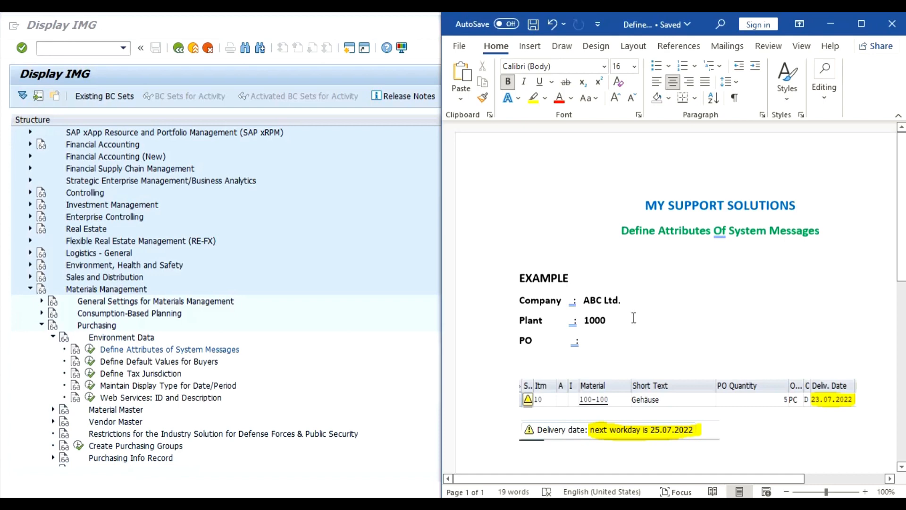
mouse_move(714, 311)
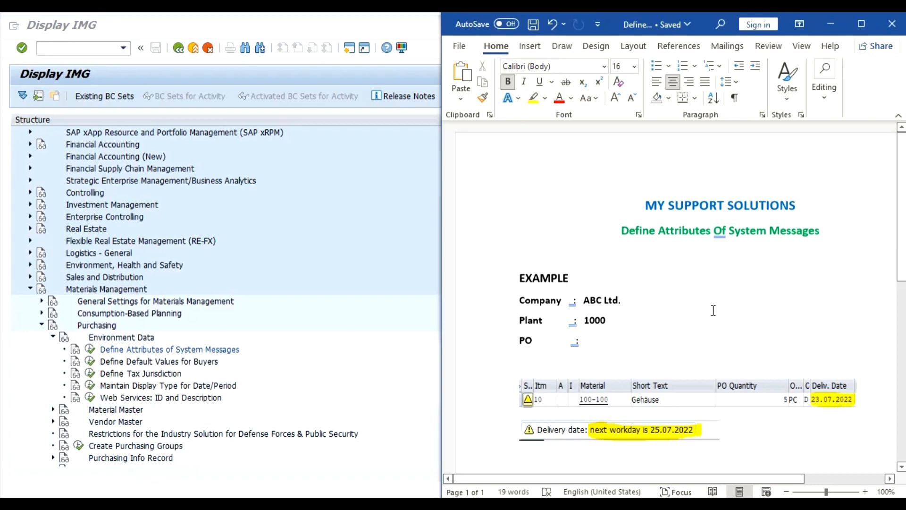
mouse_move(637, 395)
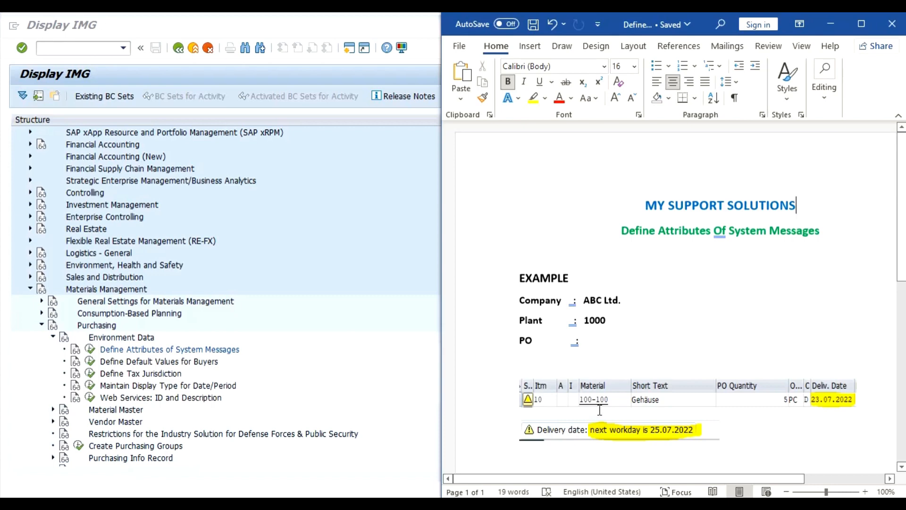
mouse_move(781, 419)
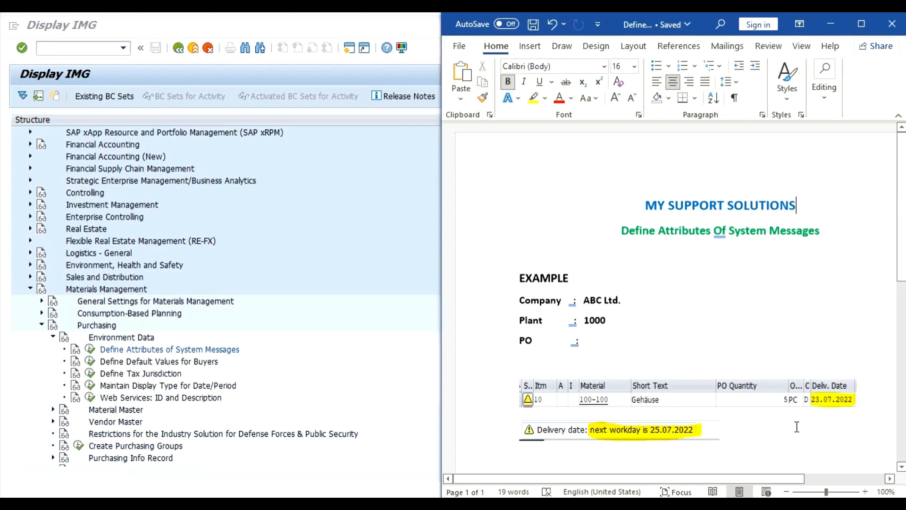
mouse_move(641, 335)
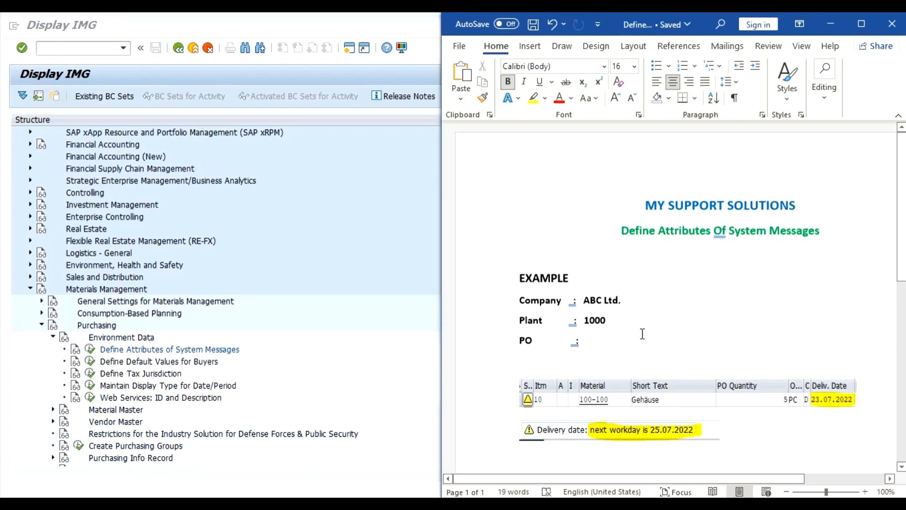
mouse_move(787, 451)
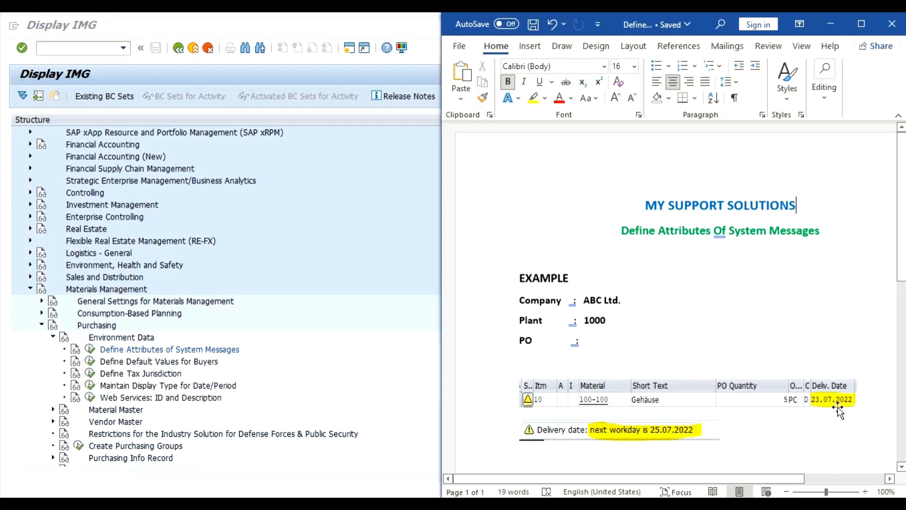
mouse_move(787, 318)
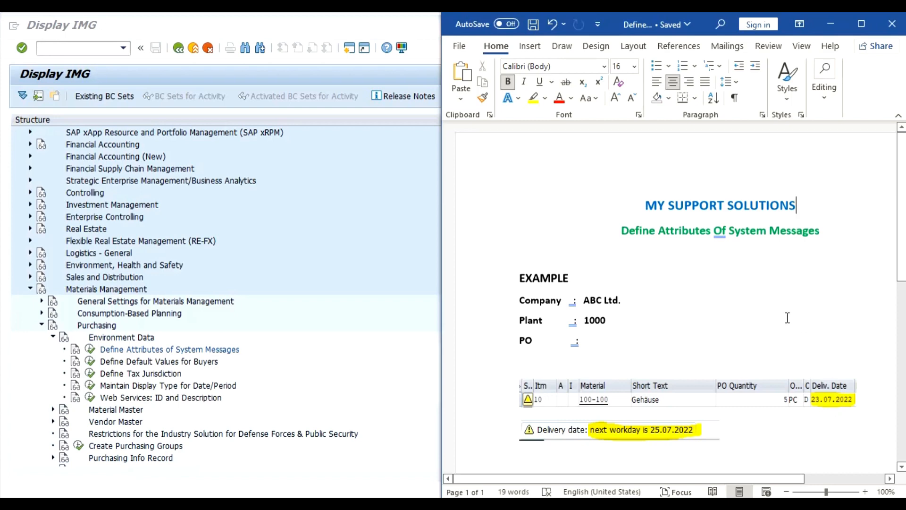
scroll("down", 3)
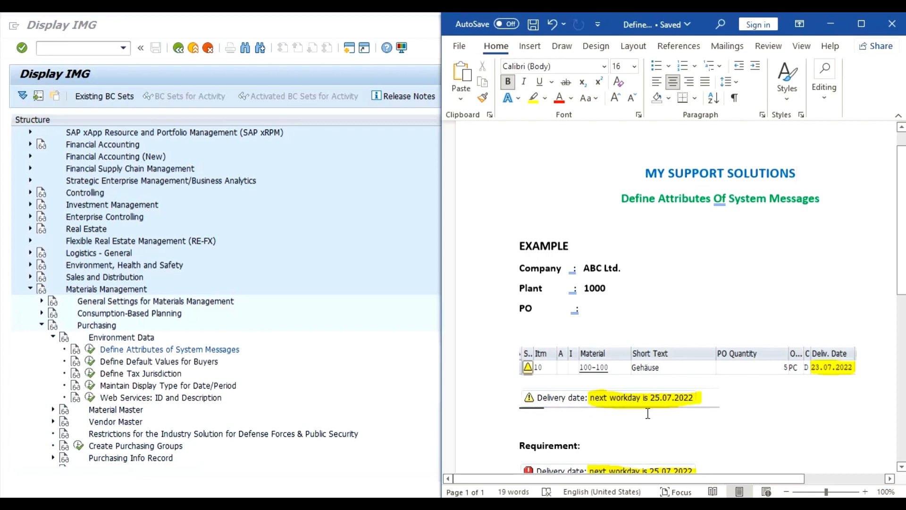
mouse_move(692, 408)
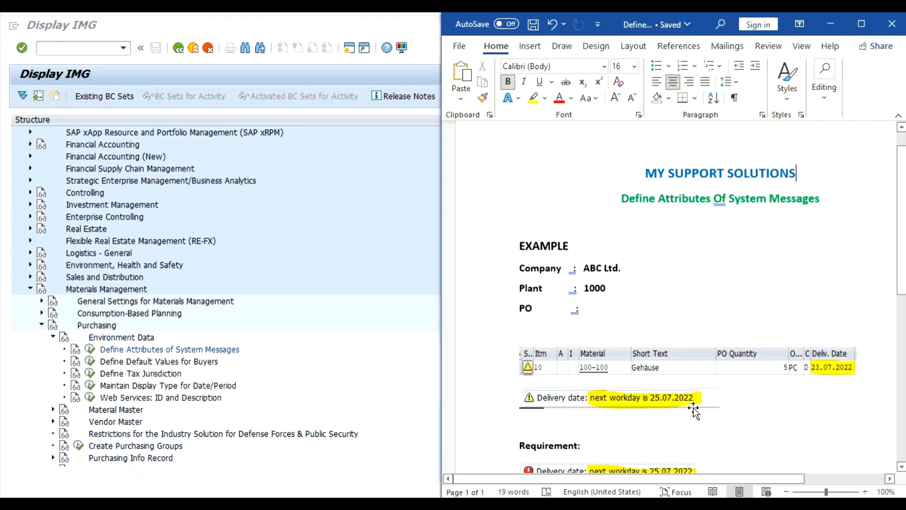
scroll("down", 3)
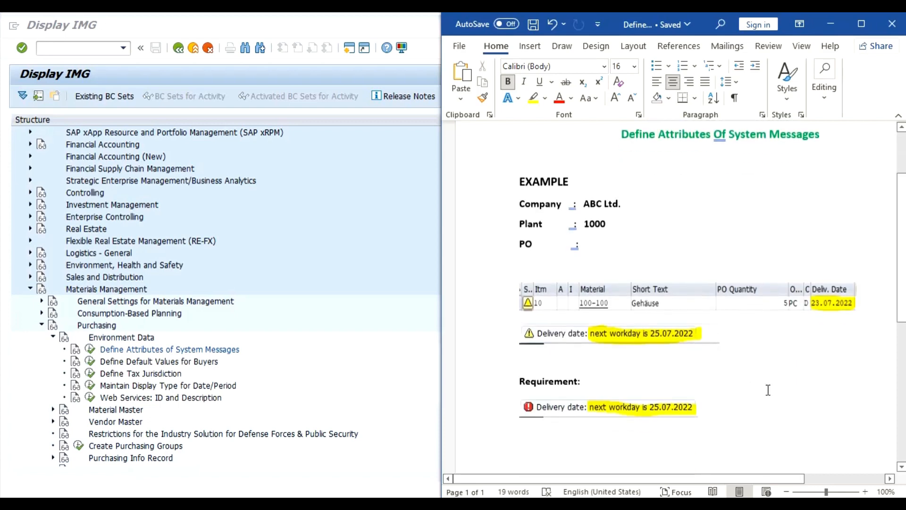
mouse_move(580, 339)
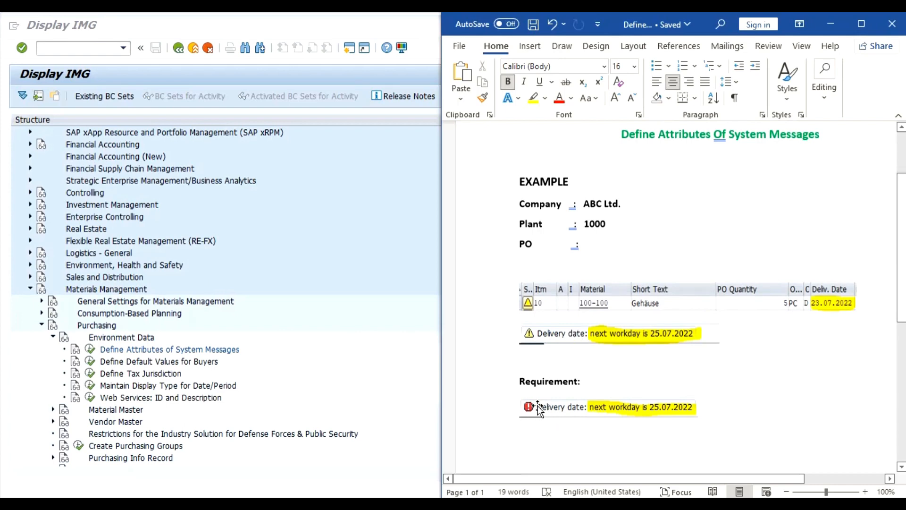
mouse_move(632, 359)
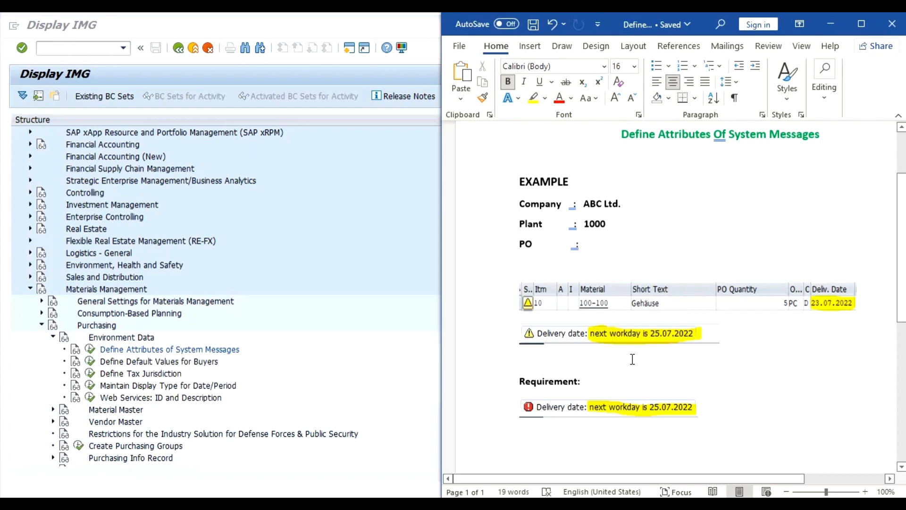
mouse_move(616, 416)
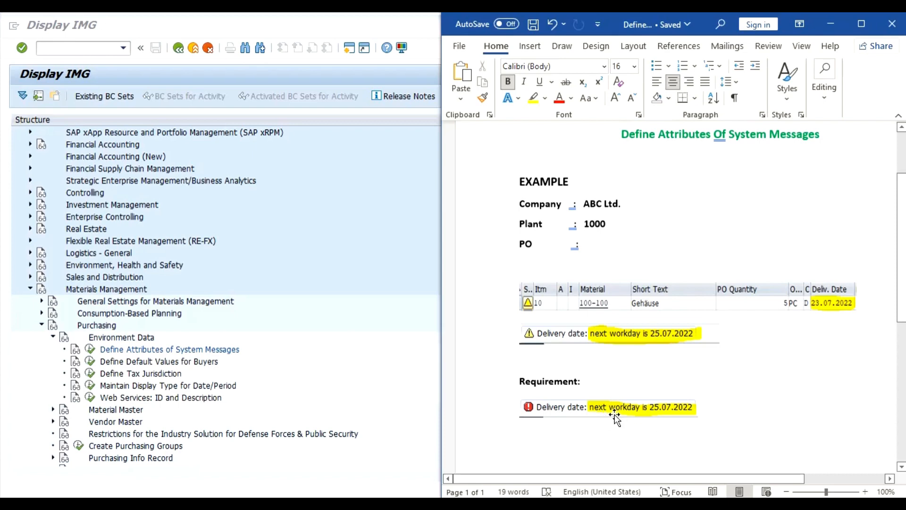
mouse_move(627, 416)
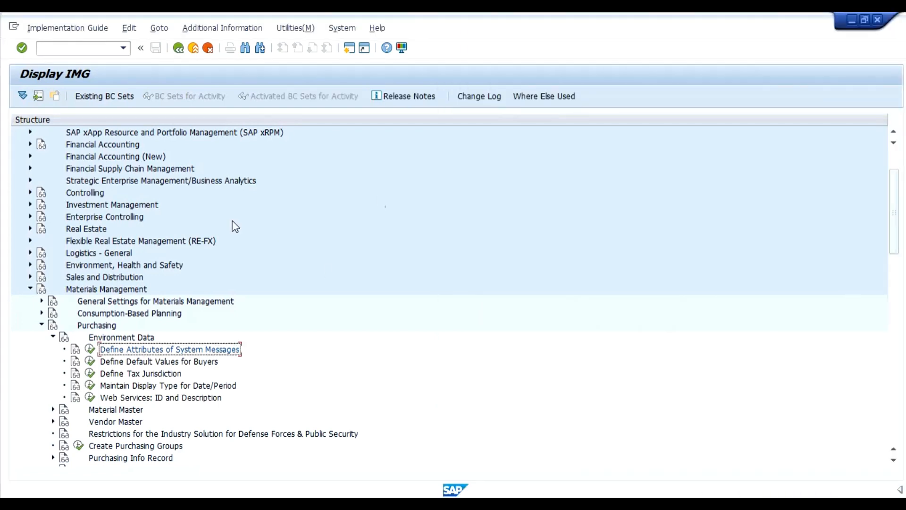
mouse_move(257, 200)
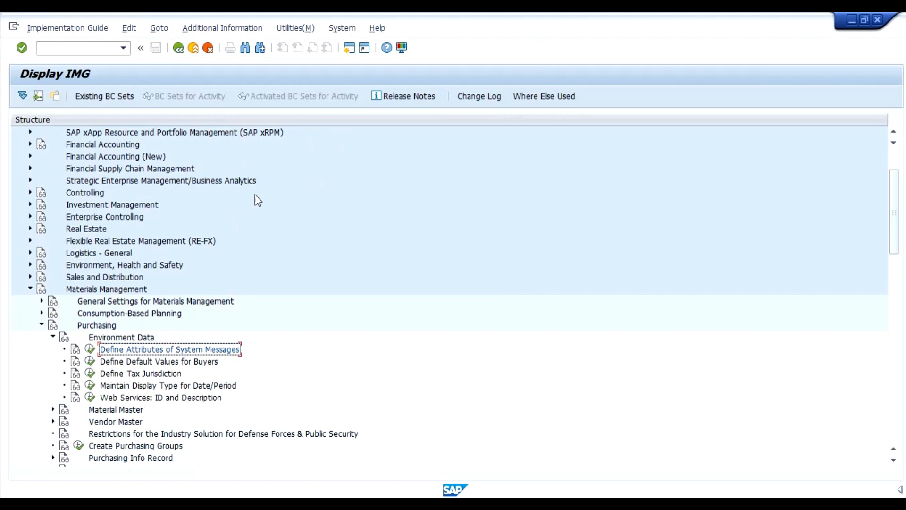
mouse_move(225, 166)
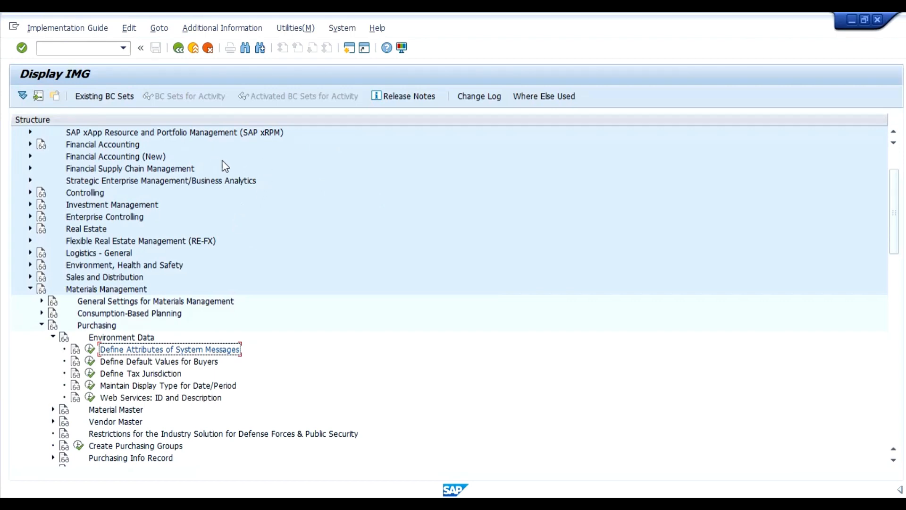
mouse_move(78, 327)
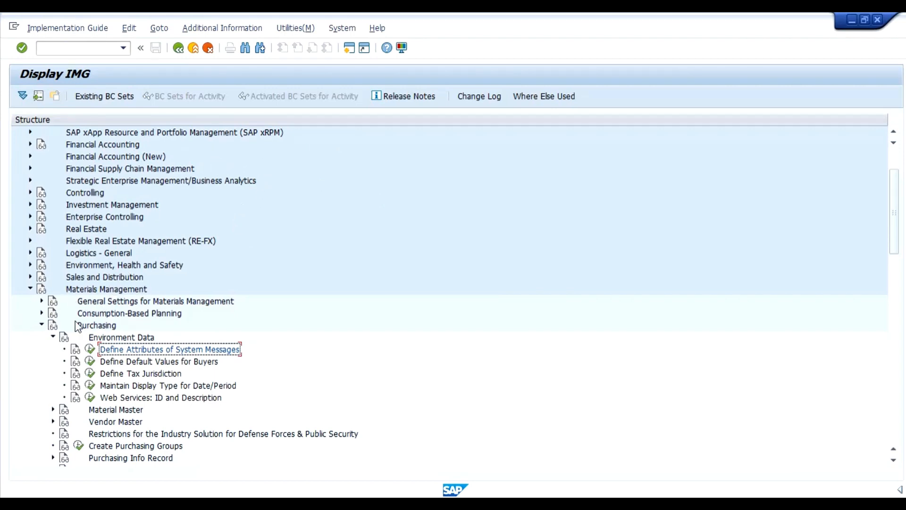
mouse_move(152, 344)
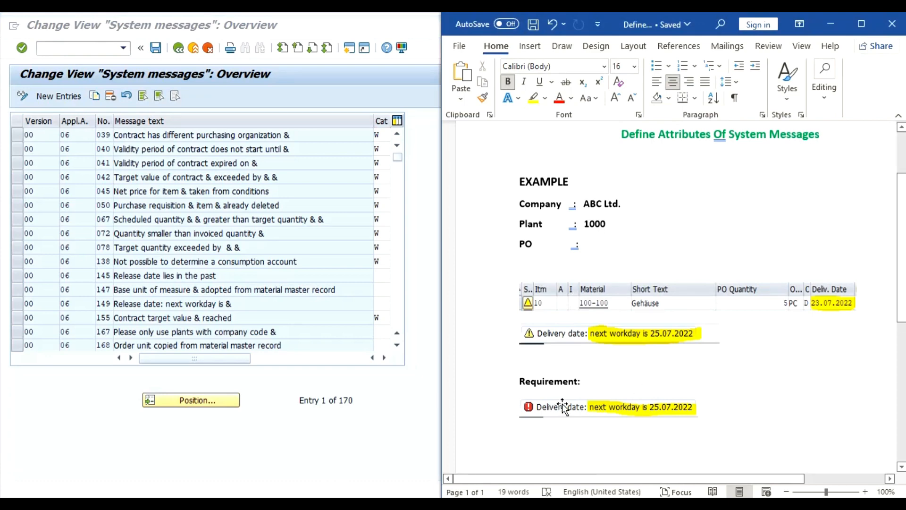
mouse_move(559, 378)
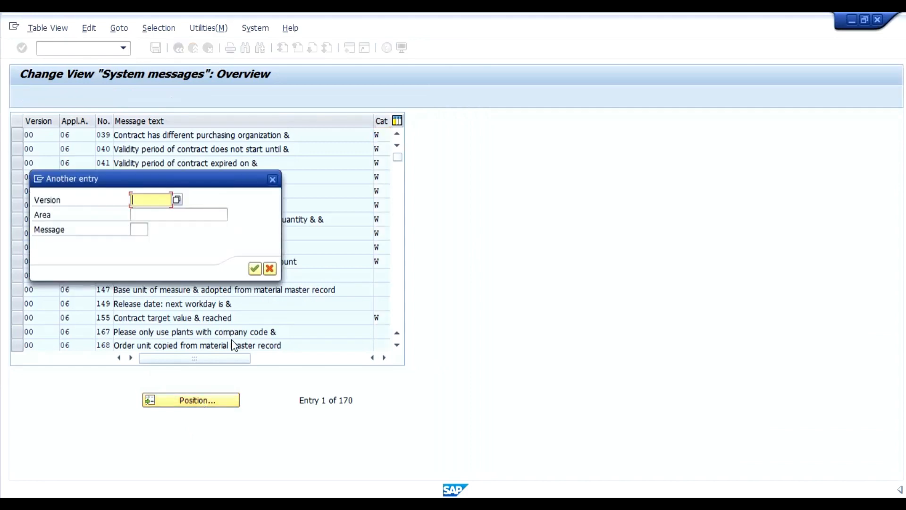
mouse_move(36, 139)
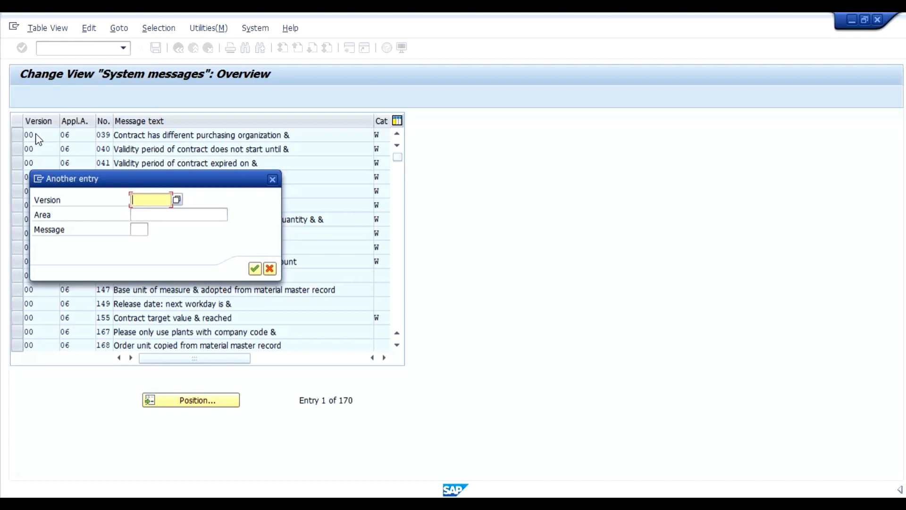
Step: Position the message list at version 00, area ME, message 080
type("00")
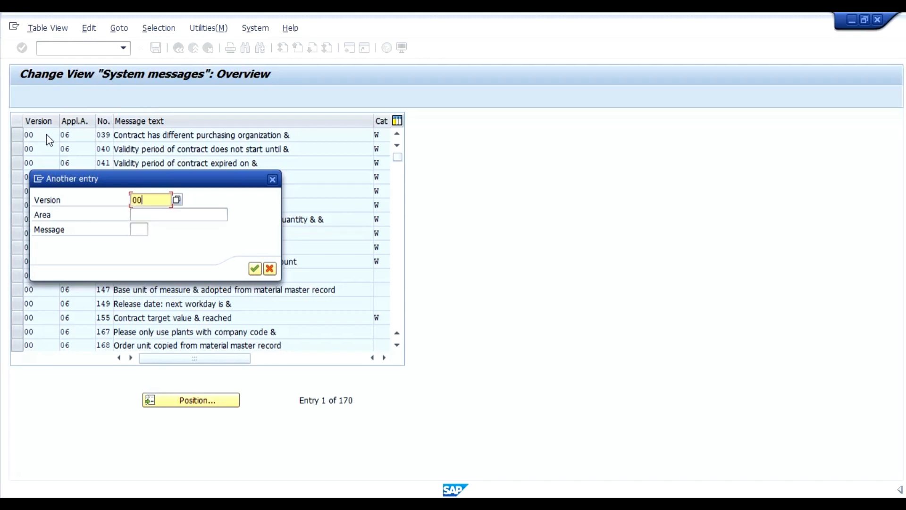
left_click(178, 214)
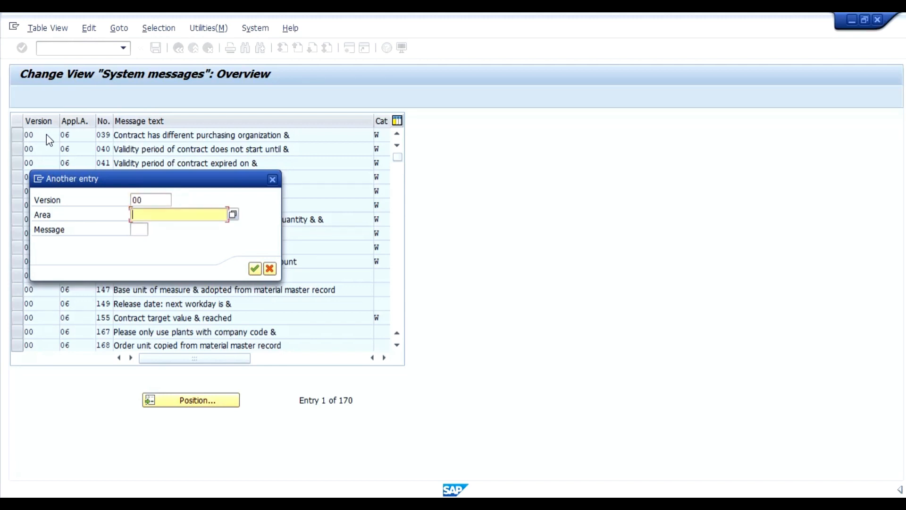
type("ME")
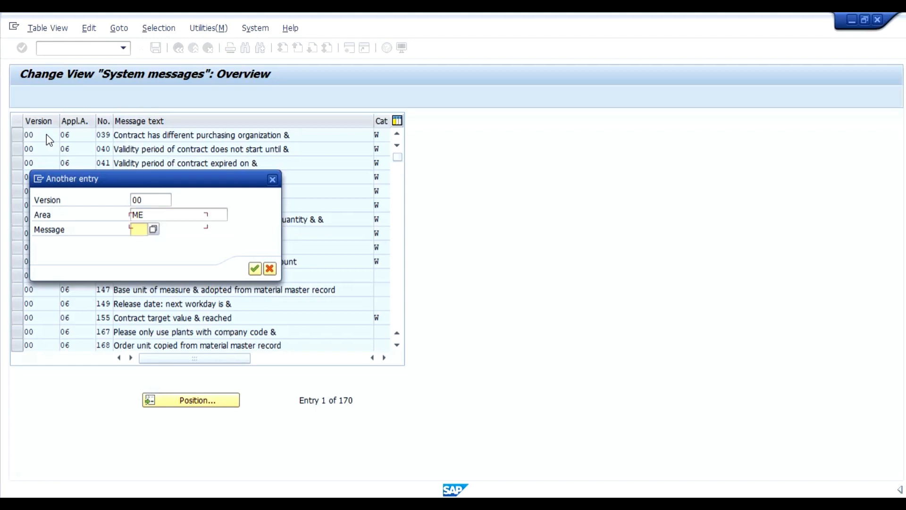
type("080")
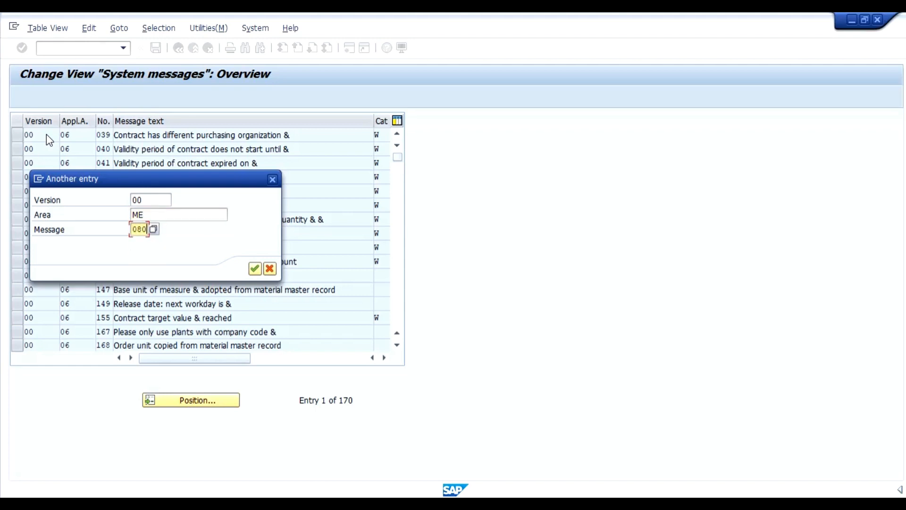
left_click(255, 269)
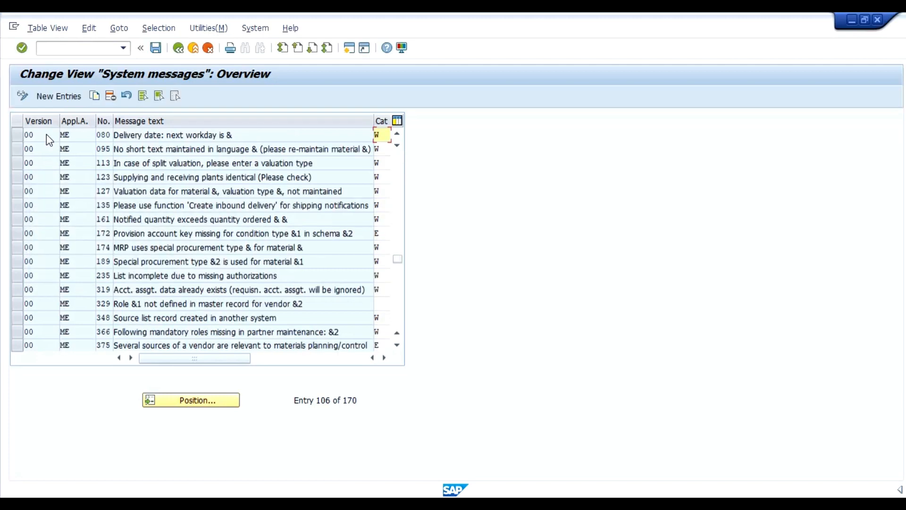
mouse_move(75, 138)
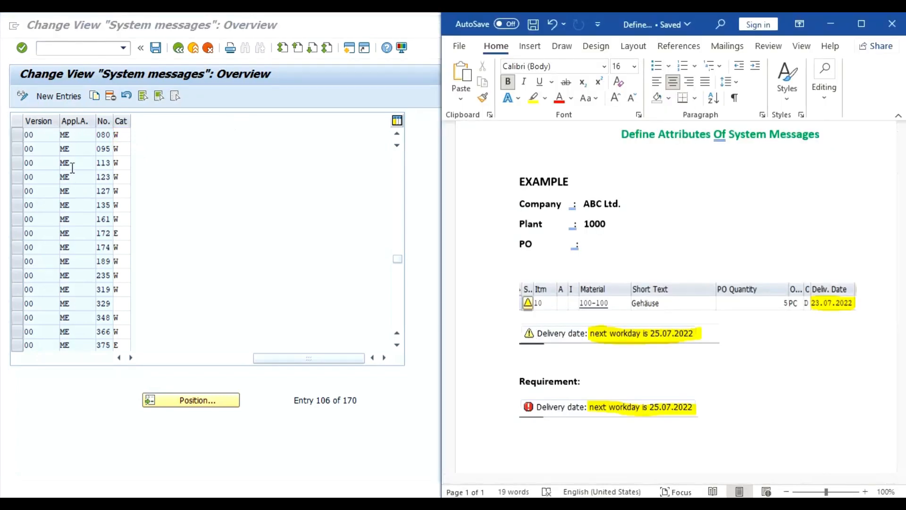
mouse_move(125, 132)
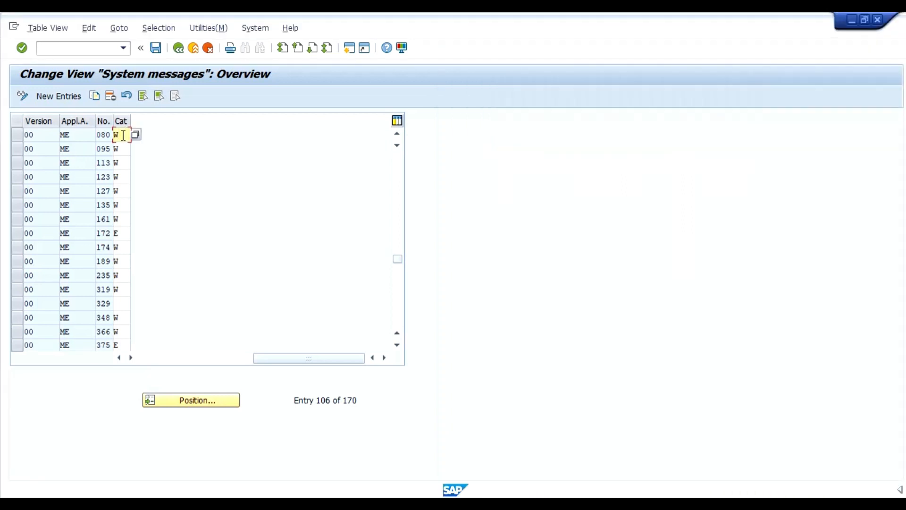
Step: Set message ME 080's category to E (error) via the value help and save
left_click(135, 134)
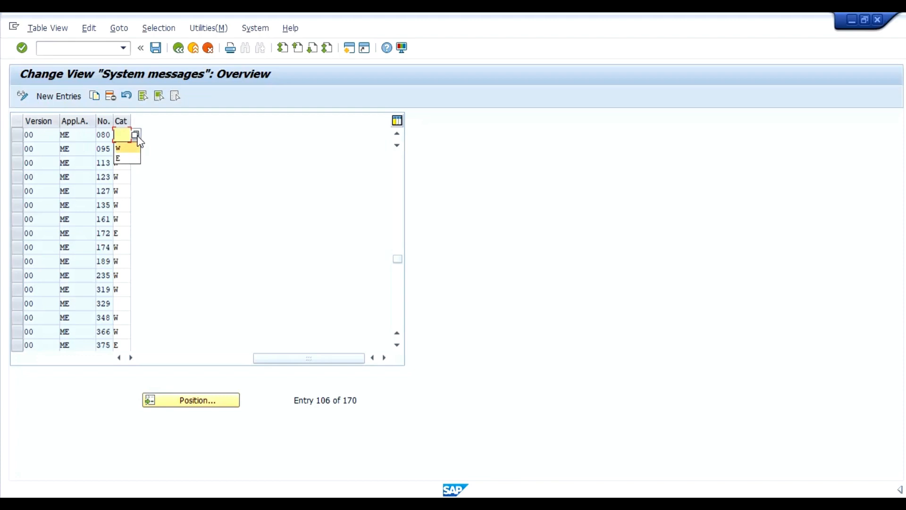
left_click(136, 135)
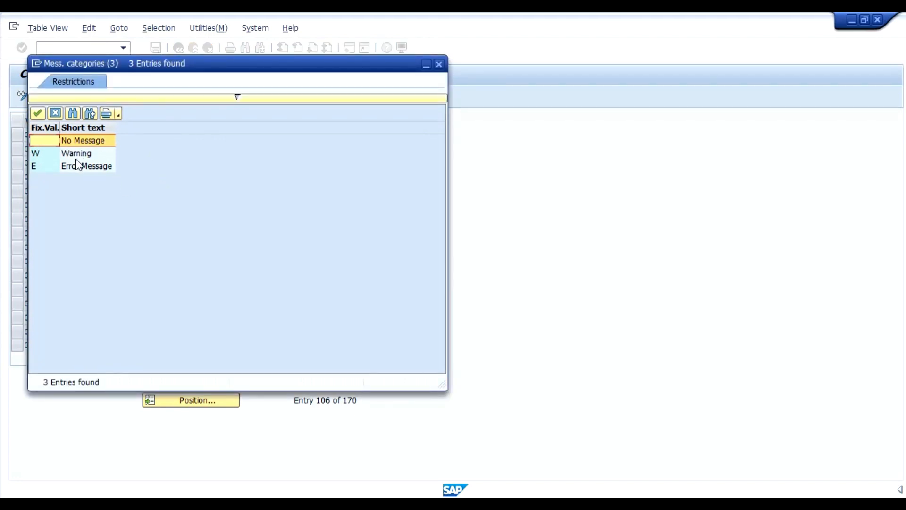
left_click(86, 166)
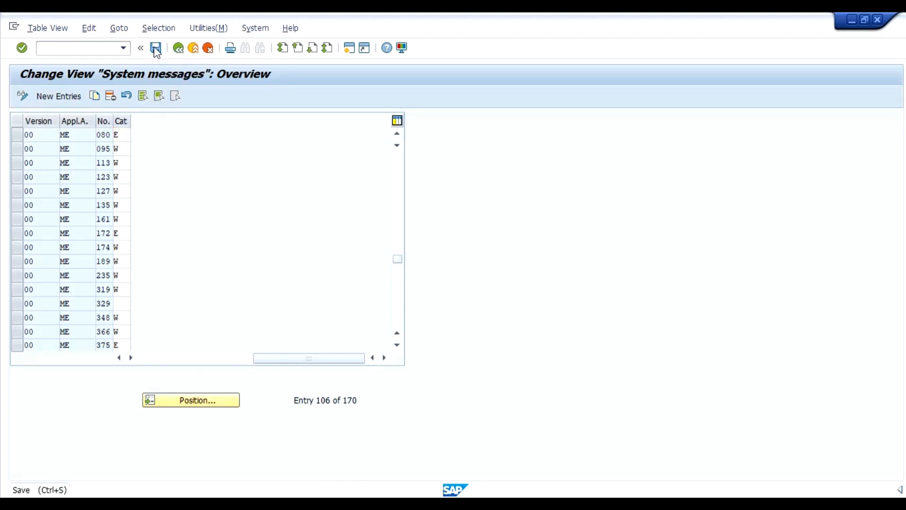
left_click(156, 48)
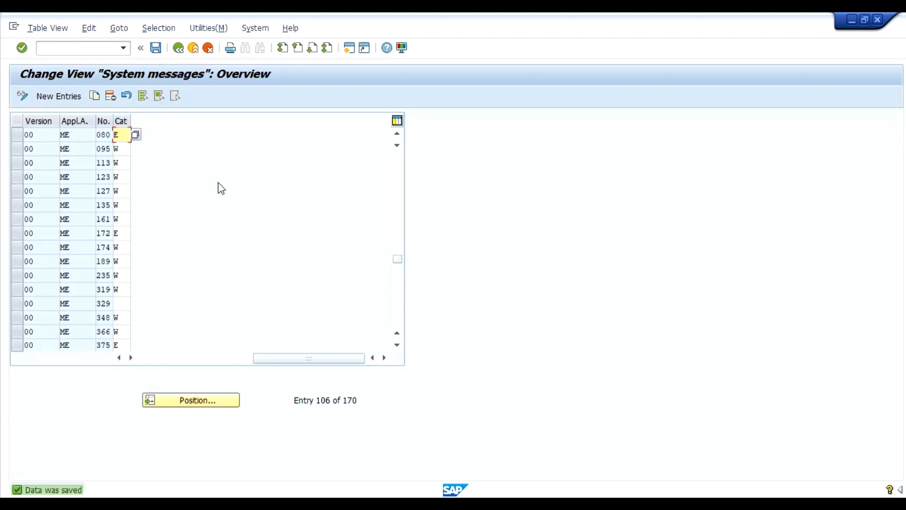
mouse_move(552, 387)
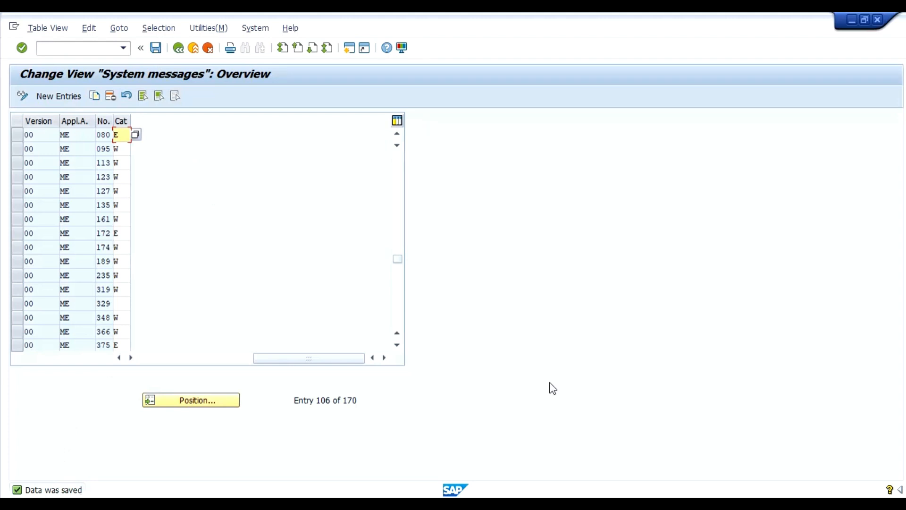
mouse_move(537, 340)
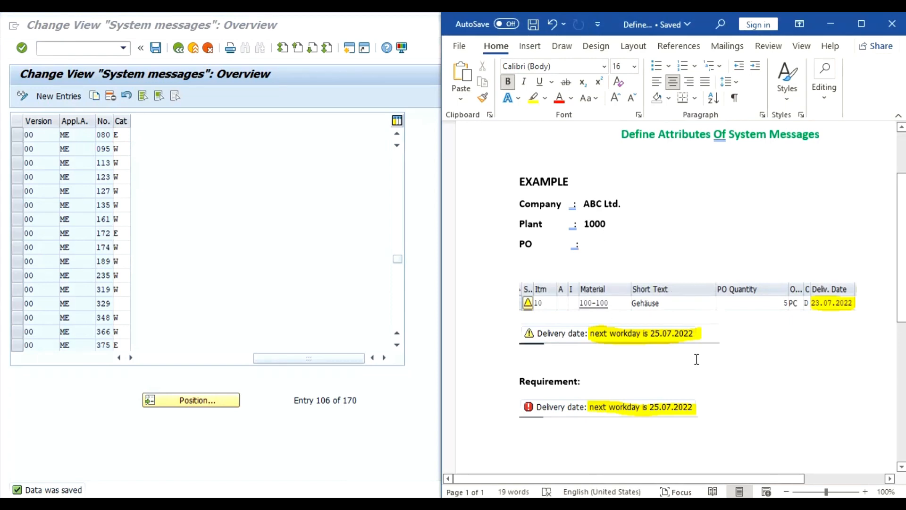
mouse_move(635, 346)
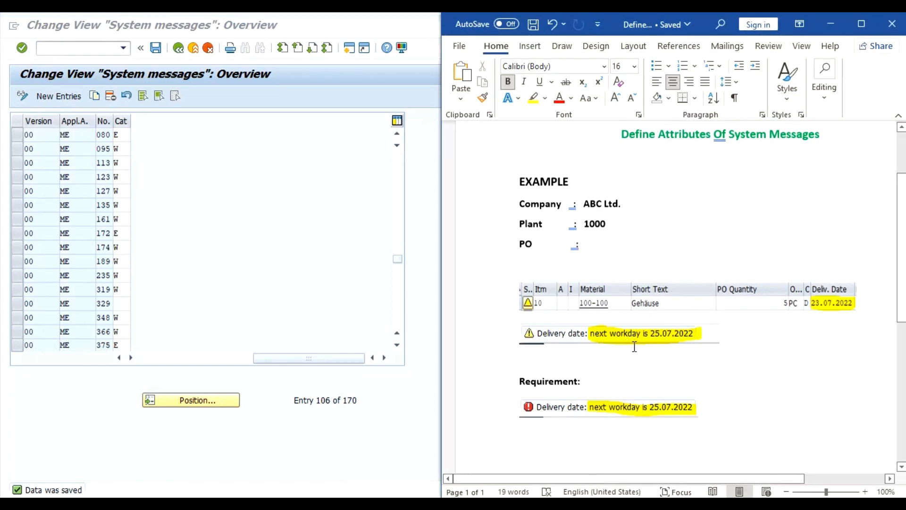
mouse_move(579, 464)
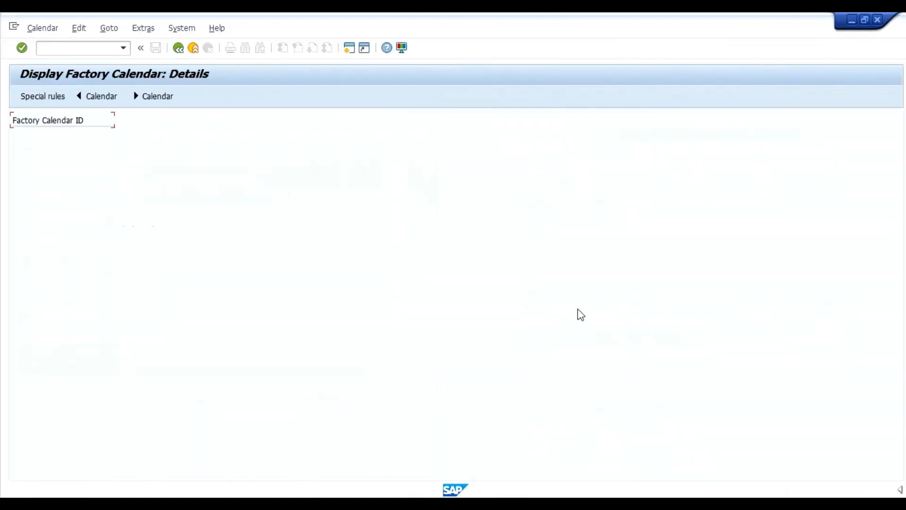
Step: Return to the customizing guide and start the calendar maintenance activity
left_click(179, 48)
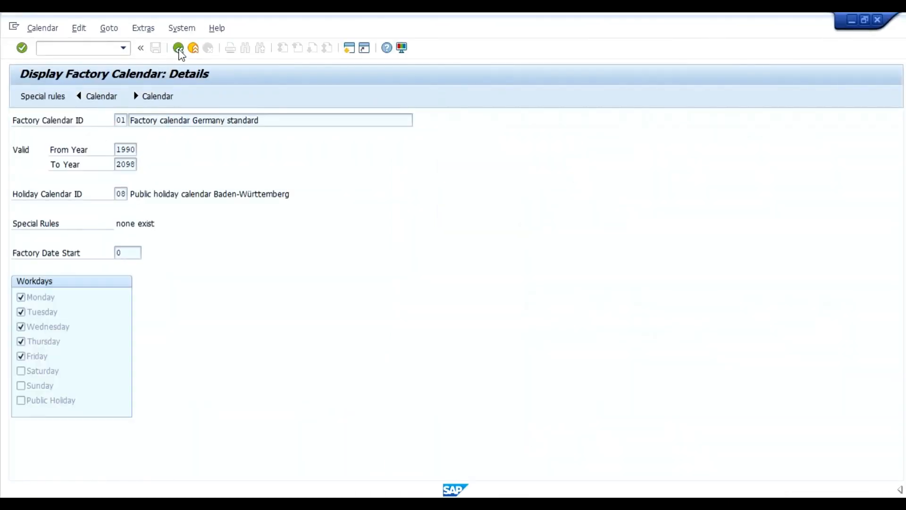
left_click(178, 48)
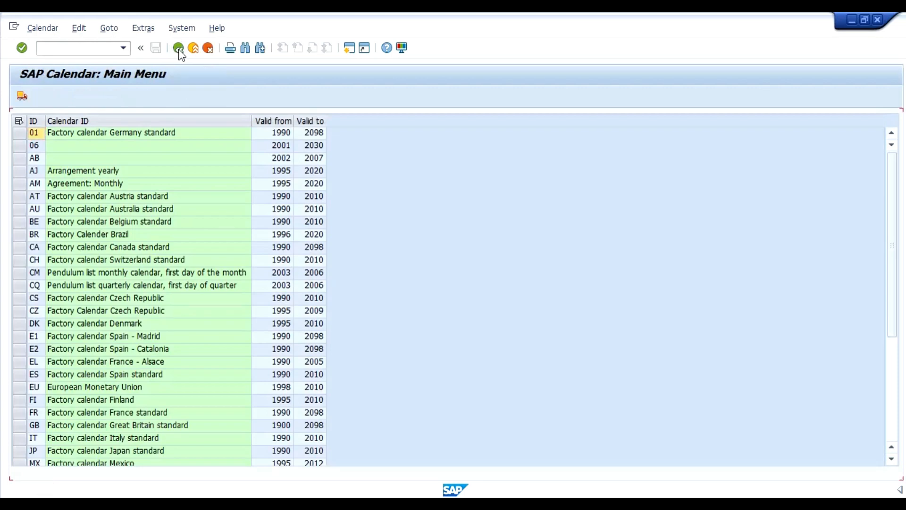
left_click(178, 47)
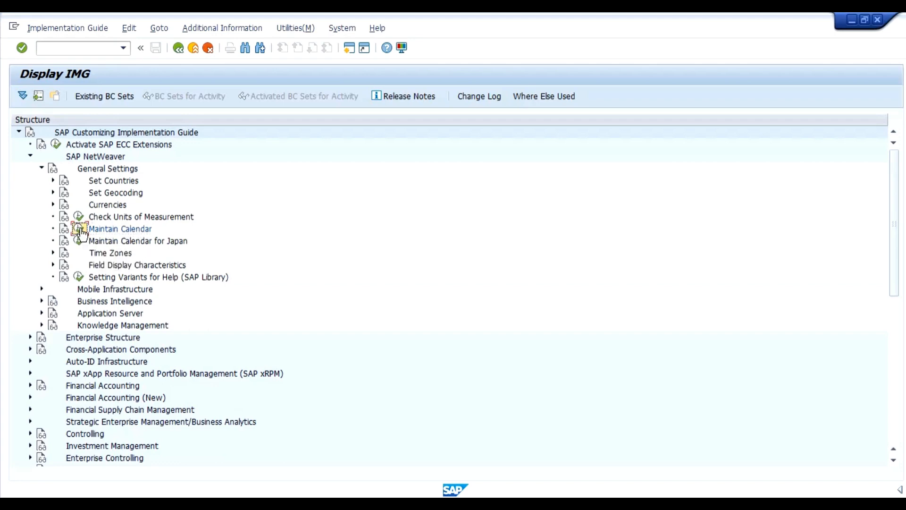
double_click(120, 229)
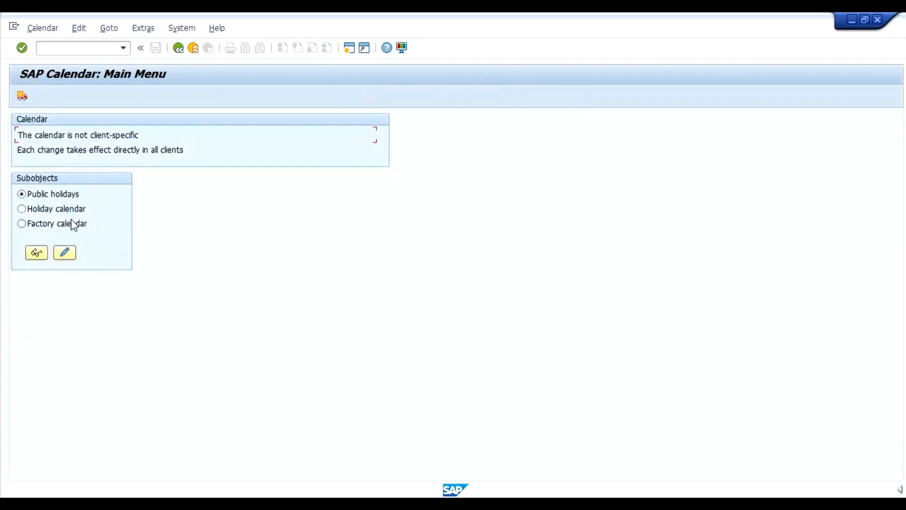
Step: Display the factory calendar list and open details of calendar 01 Germany standard
left_click(21, 224)
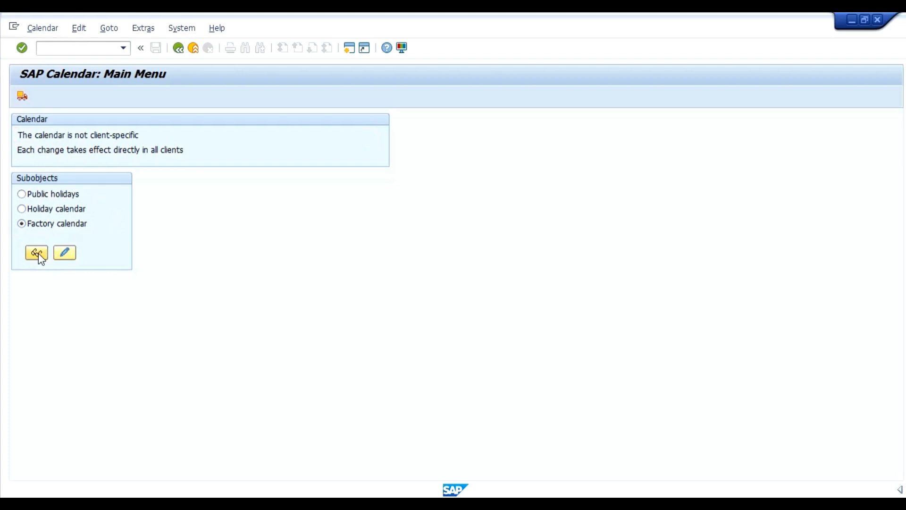
left_click(37, 253)
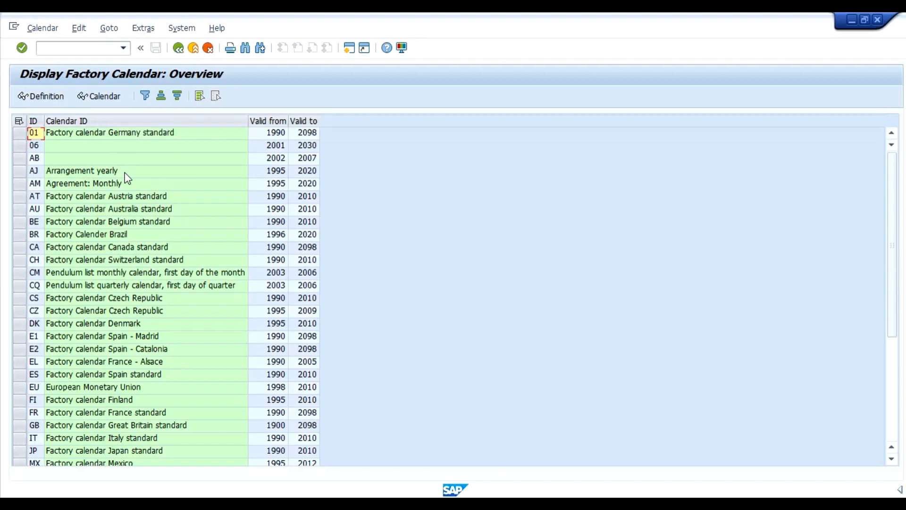
mouse_move(117, 140)
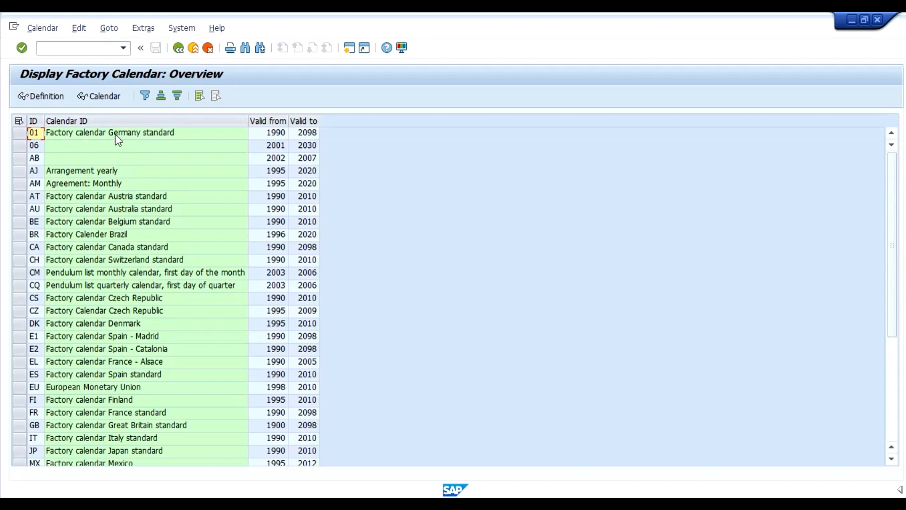
left_click(21, 133)
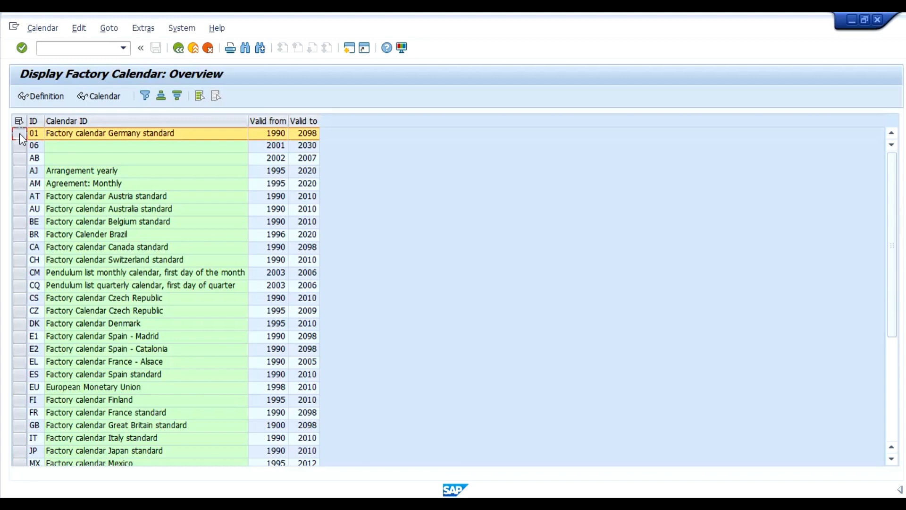
double_click(110, 133)
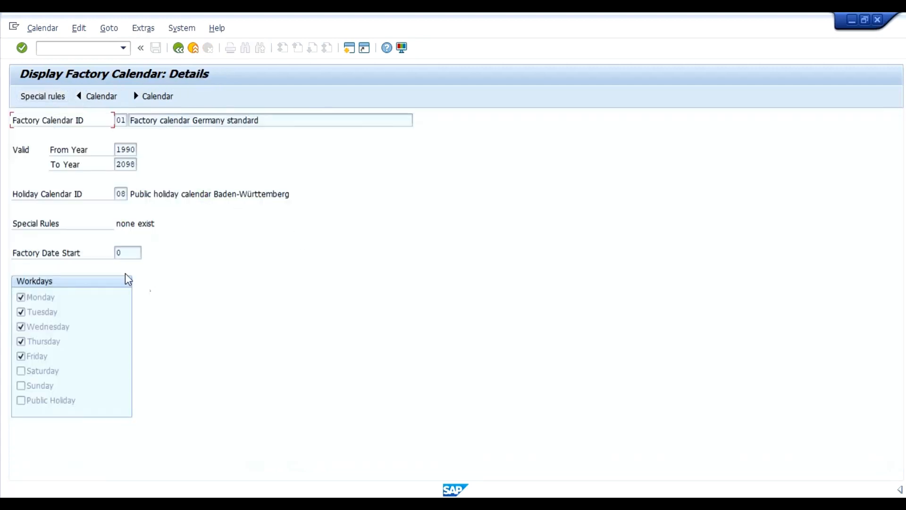
mouse_move(66, 288)
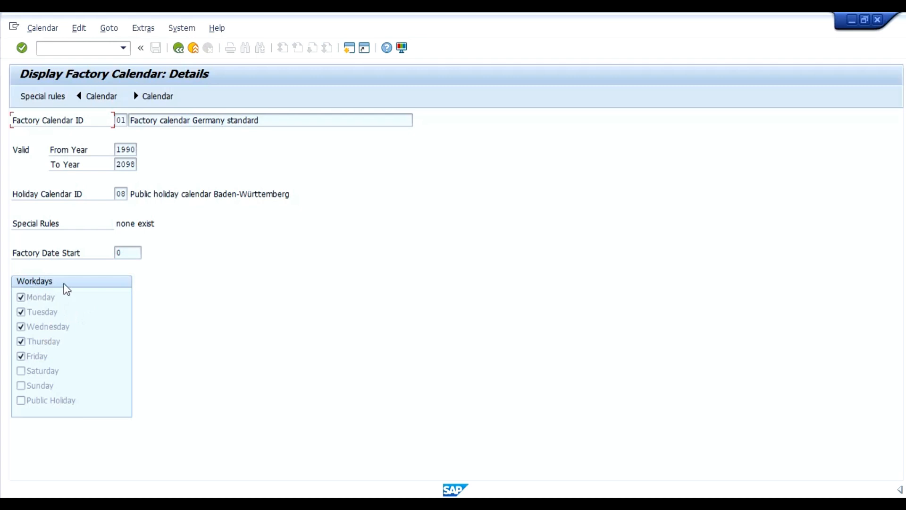
mouse_move(38, 305)
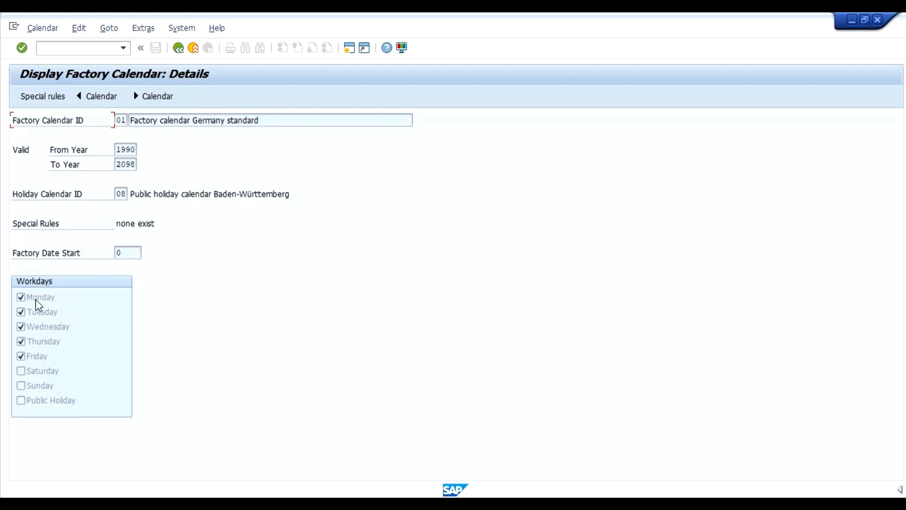
mouse_move(46, 364)
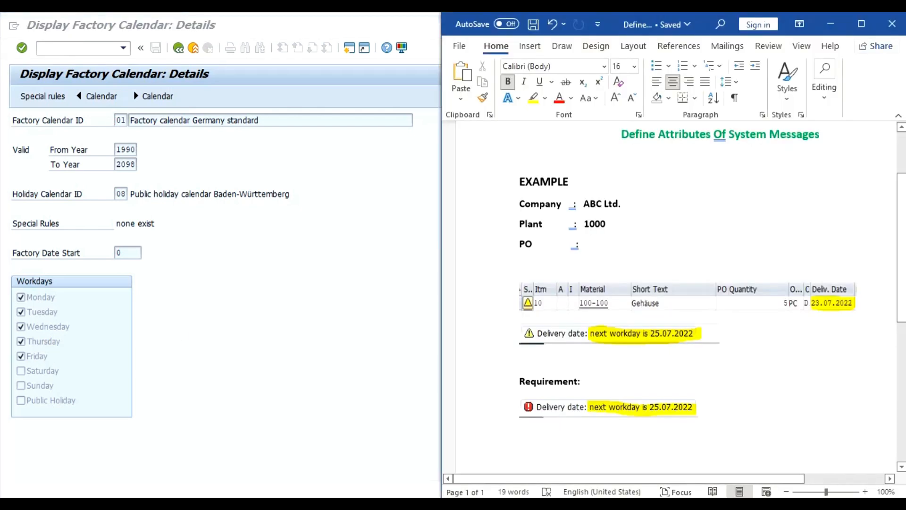
mouse_move(842, 321)
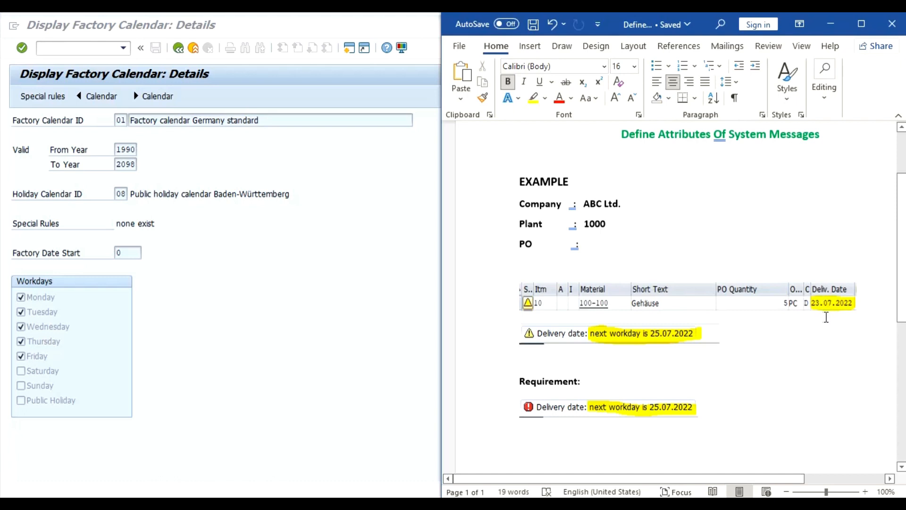
mouse_move(851, 313)
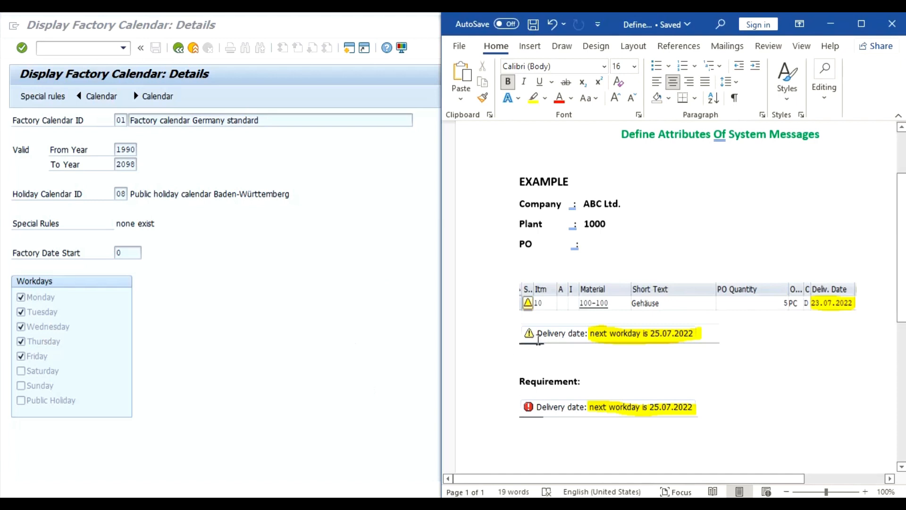
mouse_move(608, 344)
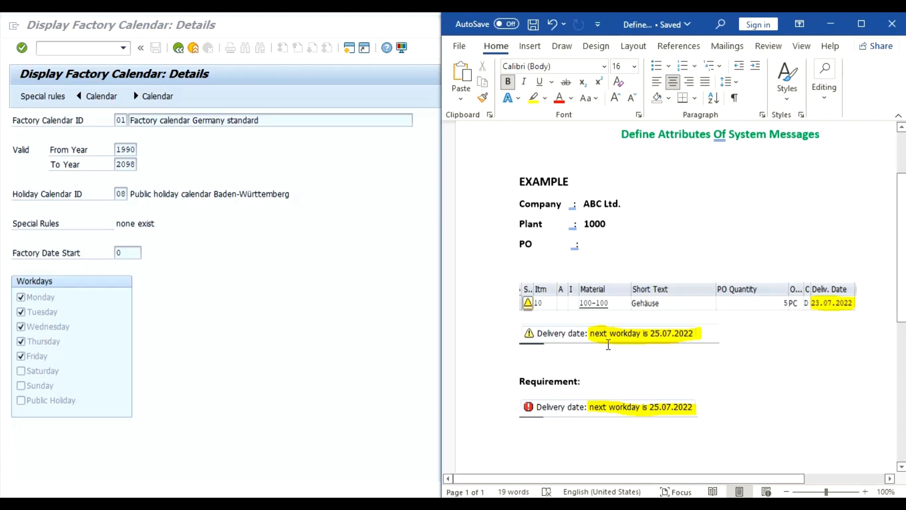
mouse_move(663, 346)
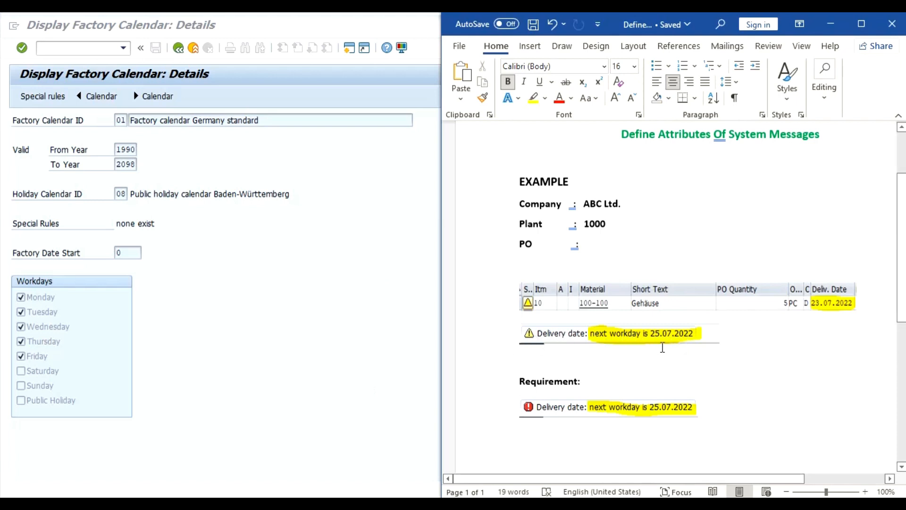
mouse_move(684, 419)
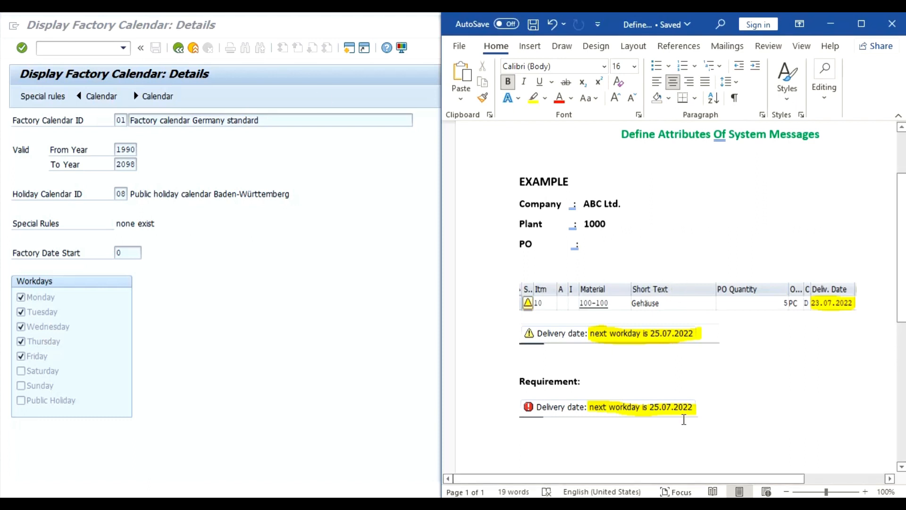
mouse_move(526, 416)
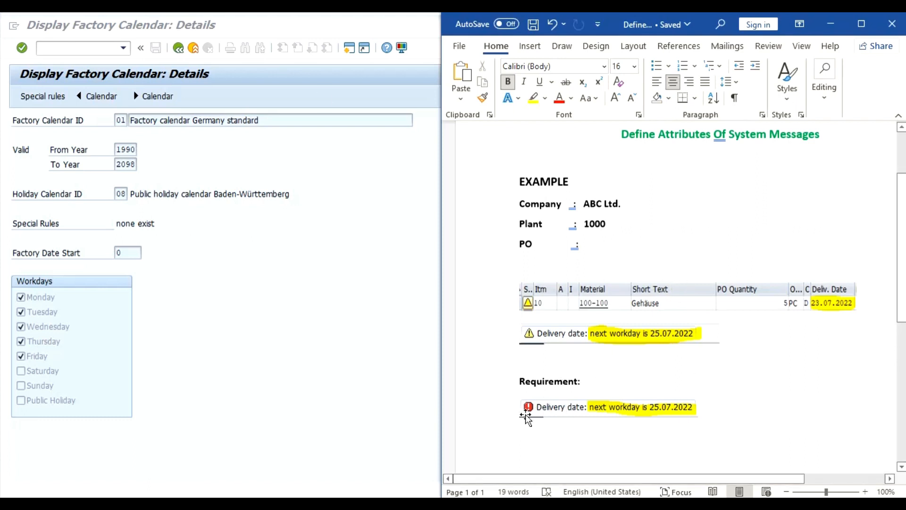
mouse_move(549, 419)
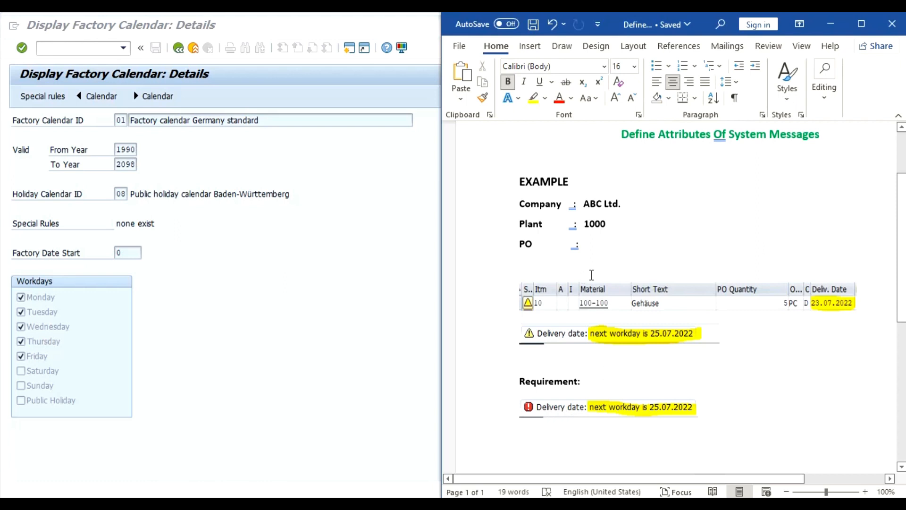
mouse_move(615, 245)
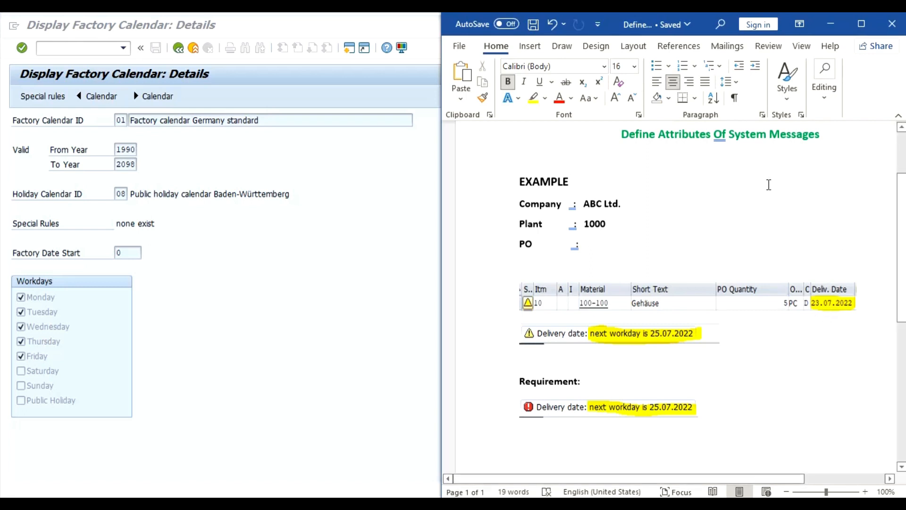
mouse_move(583, 424)
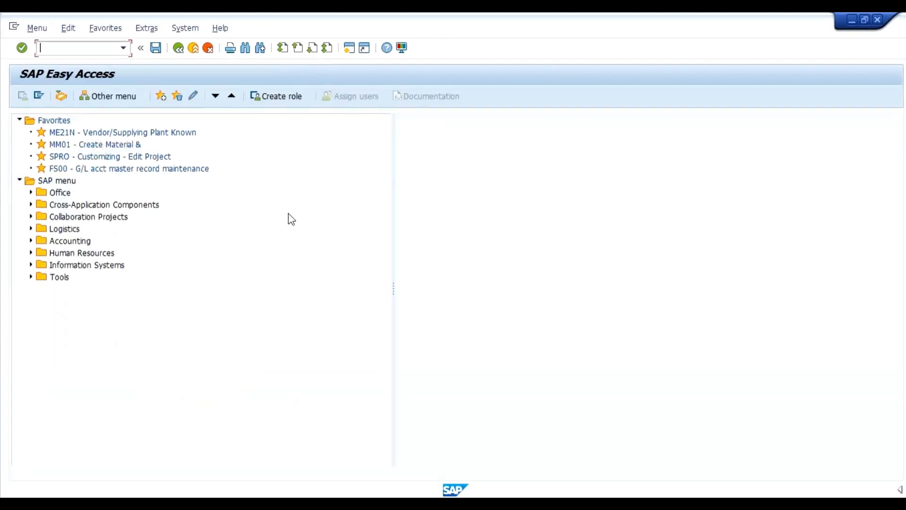
Step: Start a new purchase order with vendor 1000 C.E.B. BERLIN
type("ME")
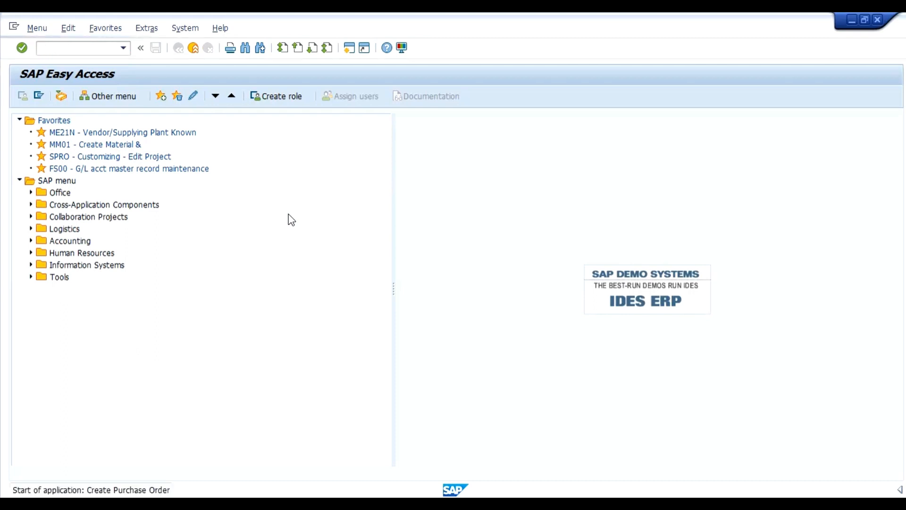
double_click(122, 132)
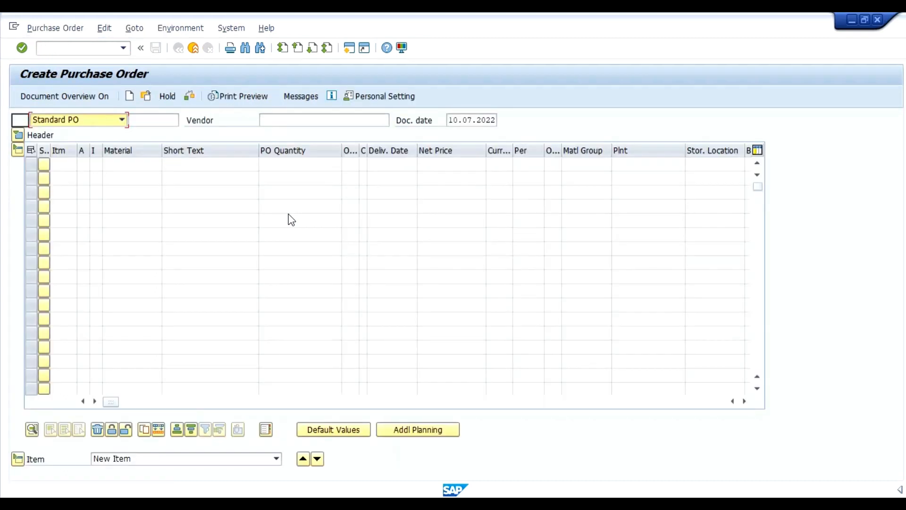
type("1")
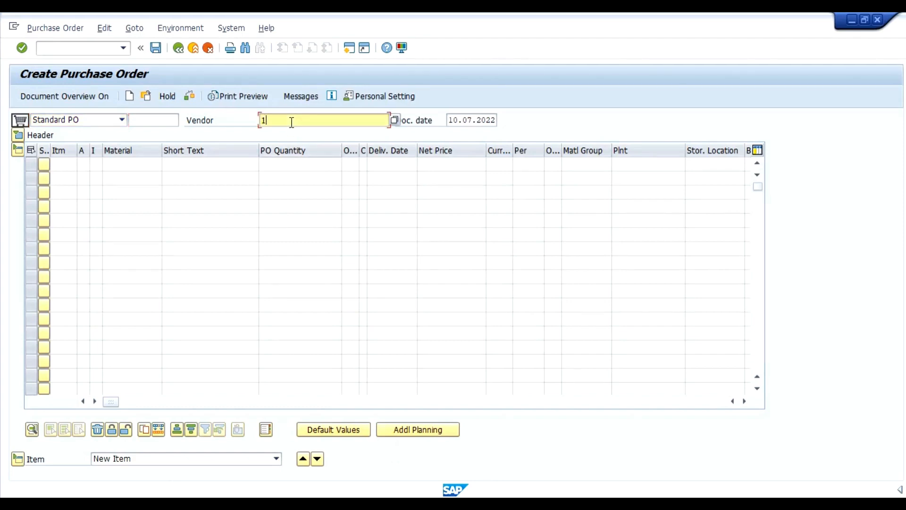
type("000 C.E.B. BERLIN")
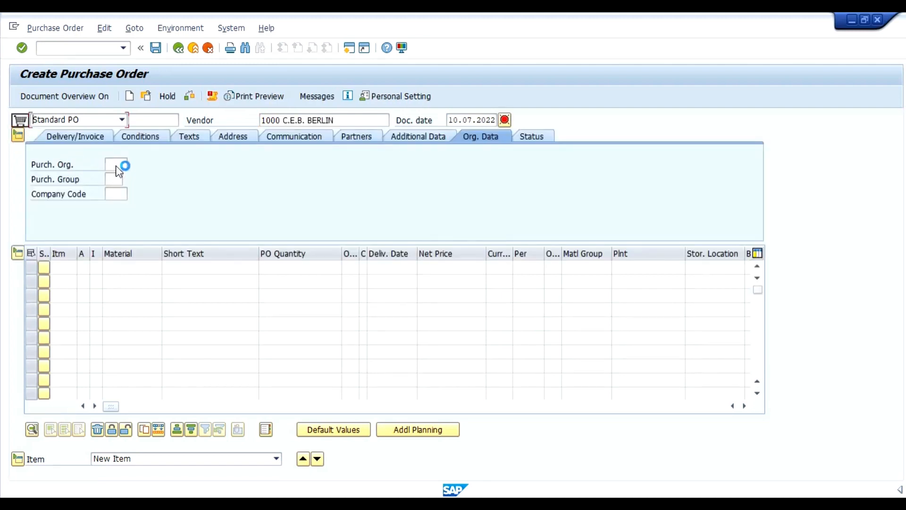
left_click(18, 135)
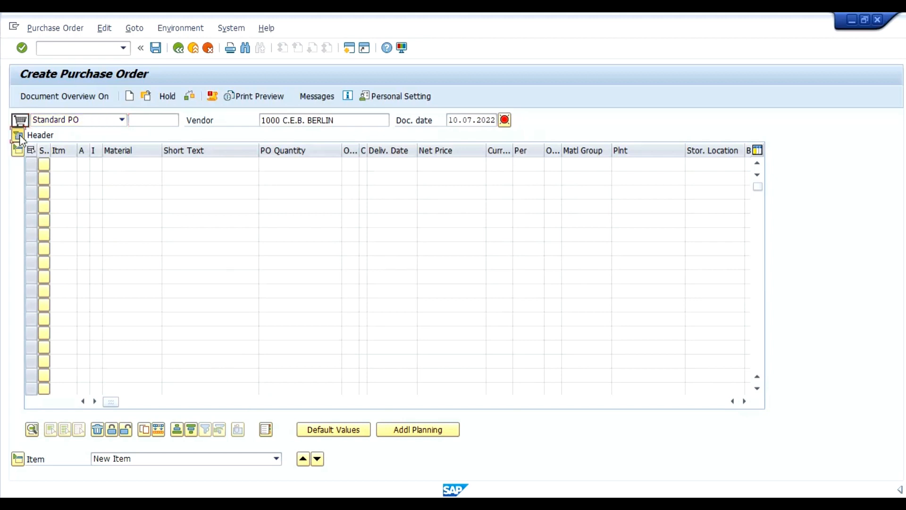
left_click(18, 135)
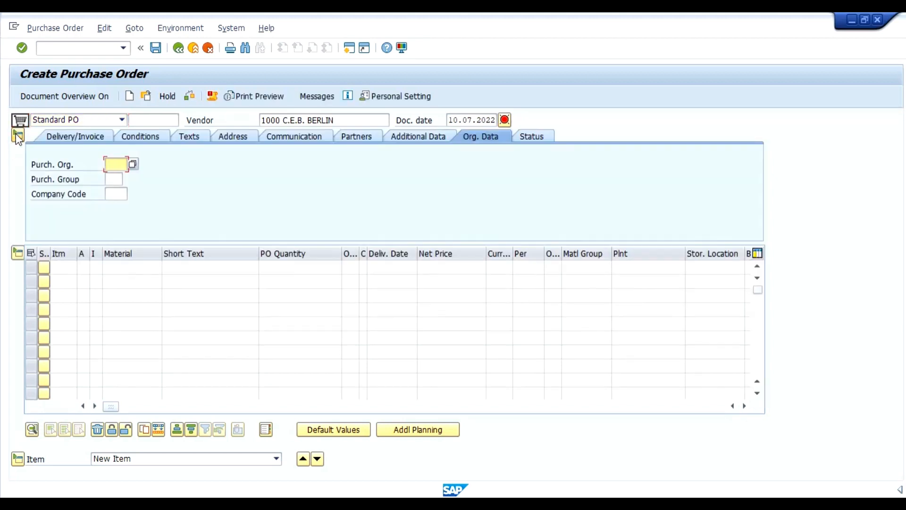
Step: Set purchasing organization 1000 and company code 1000 in the header
type("00")
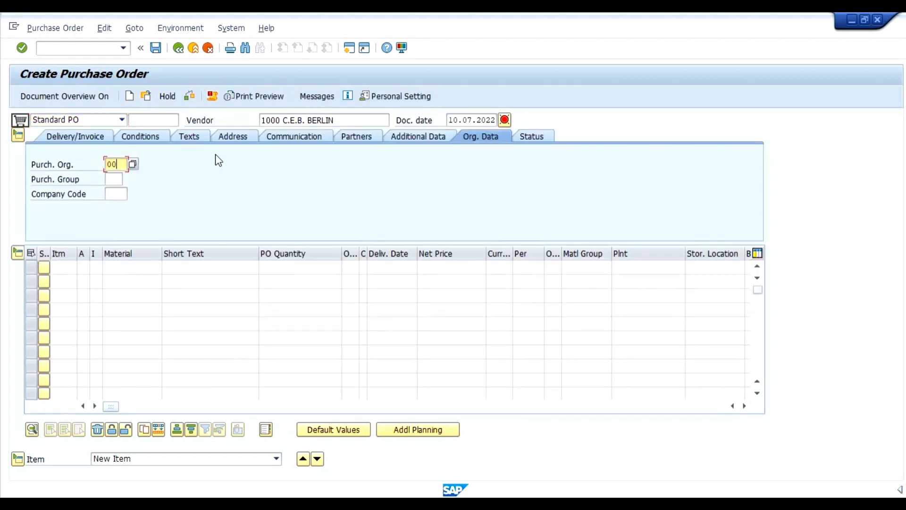
left_click(132, 164)
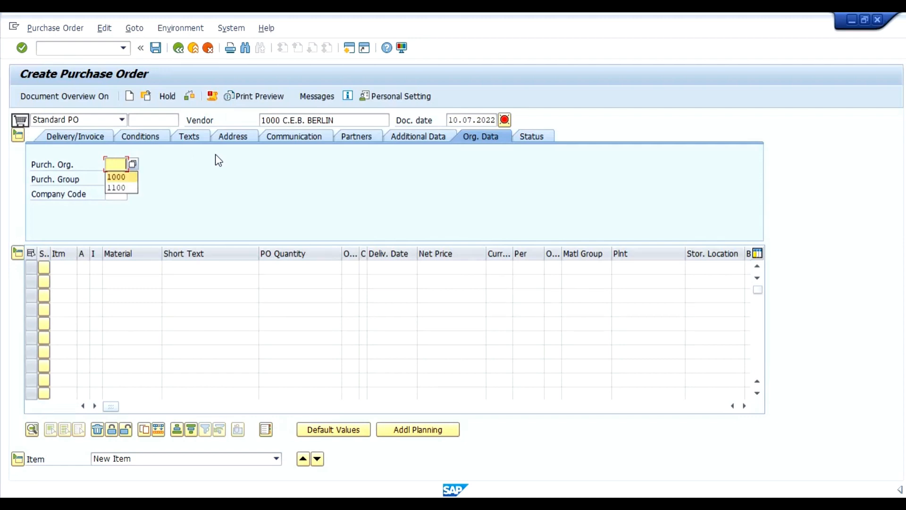
left_click(116, 176)
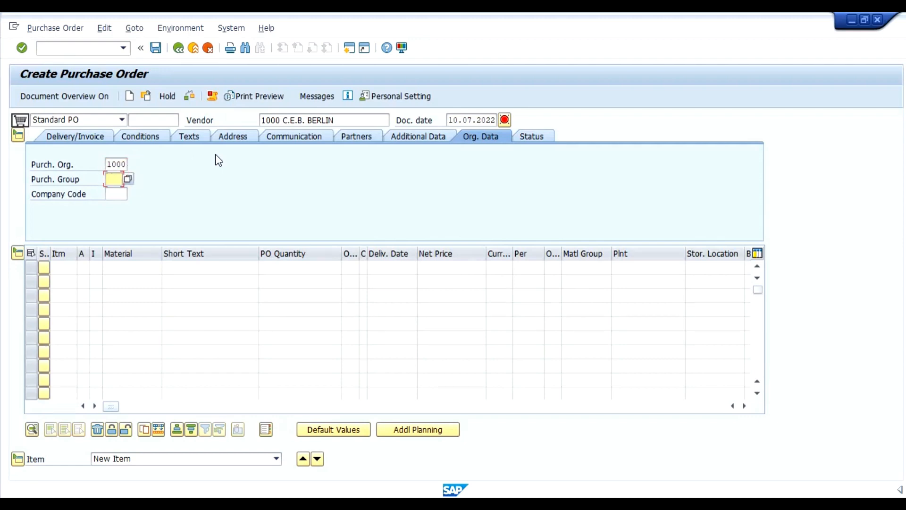
type("100")
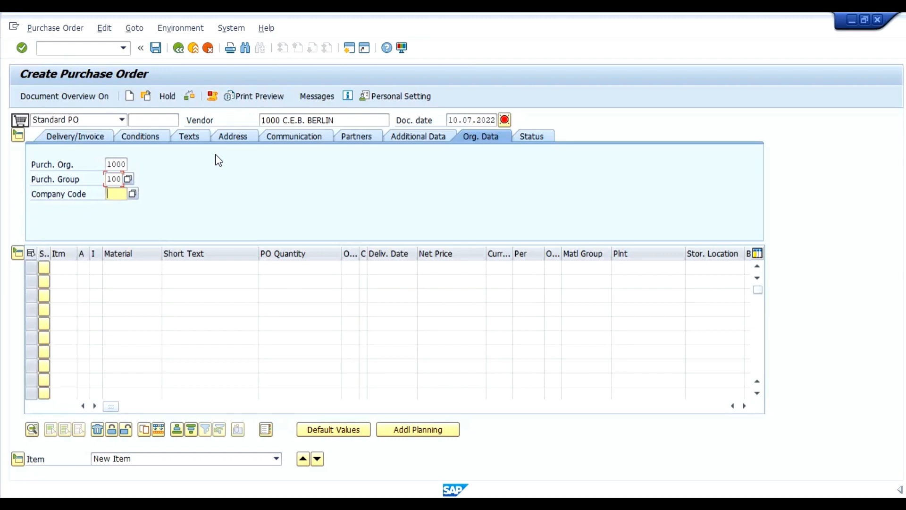
type("1")
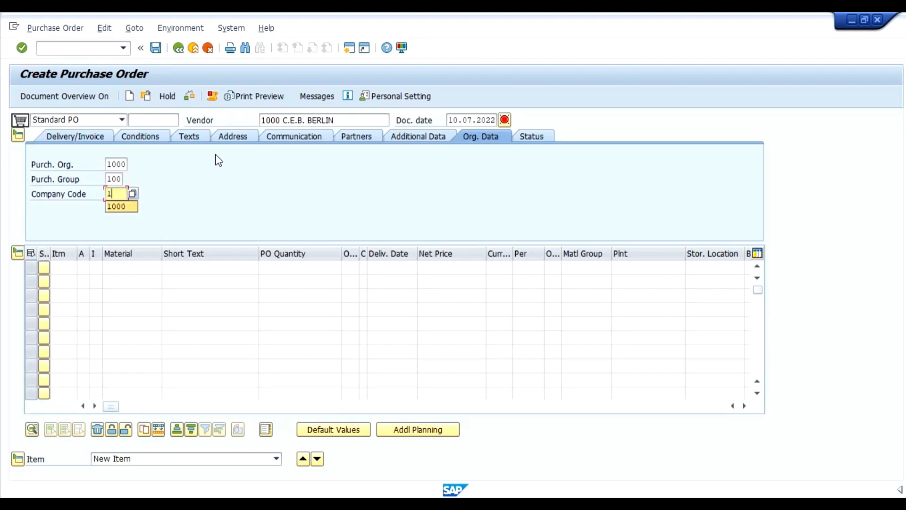
left_click(116, 207)
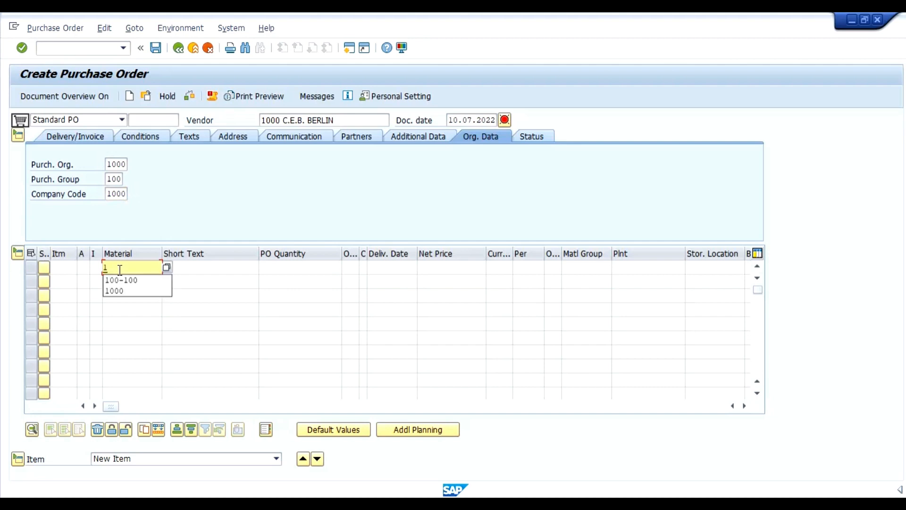
Step: Enter item 10 with material 100-100, quantity 5 and plant 1000
left_click(122, 279)
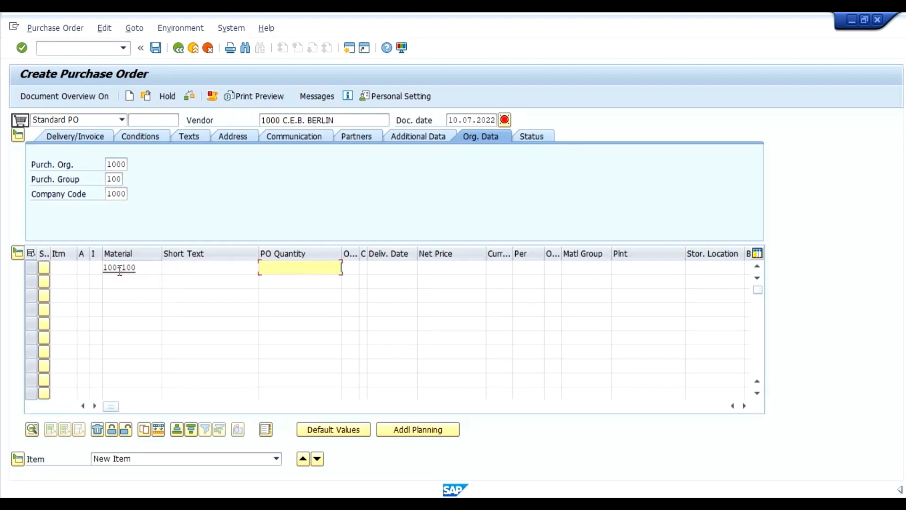
type("5")
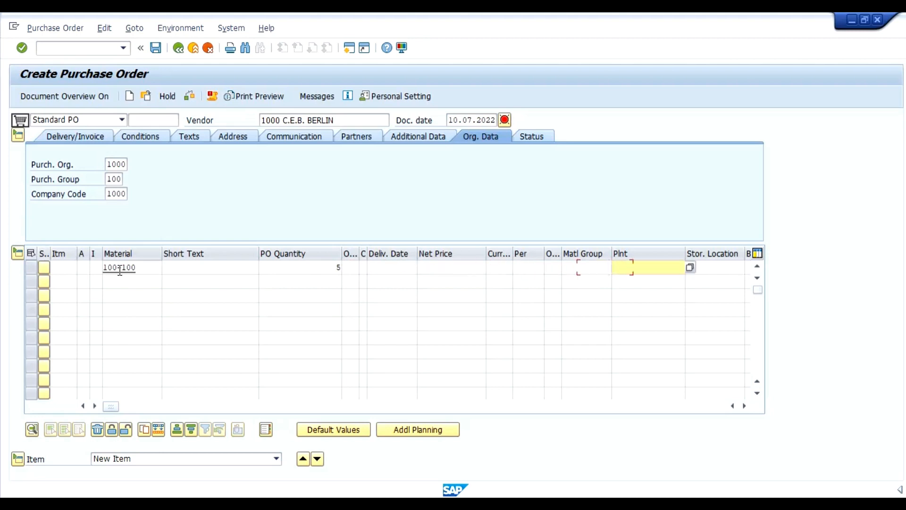
type("1000")
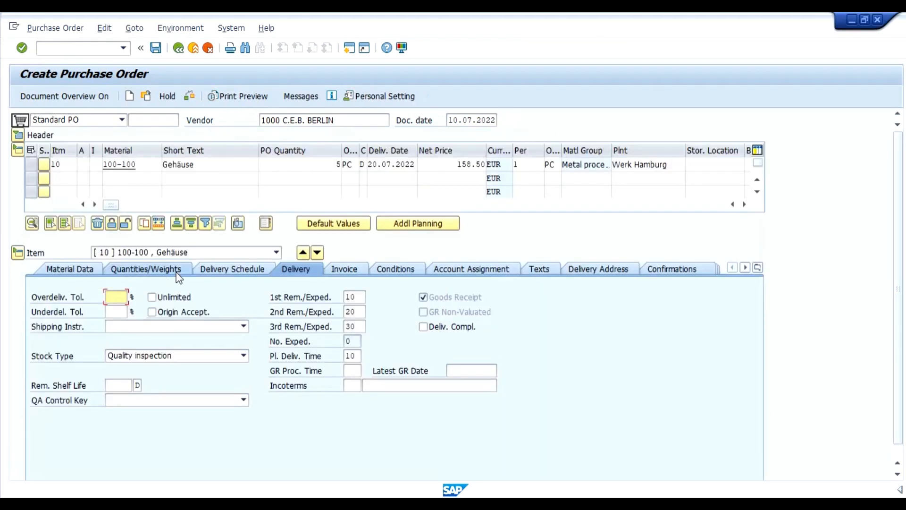
mouse_move(378, 166)
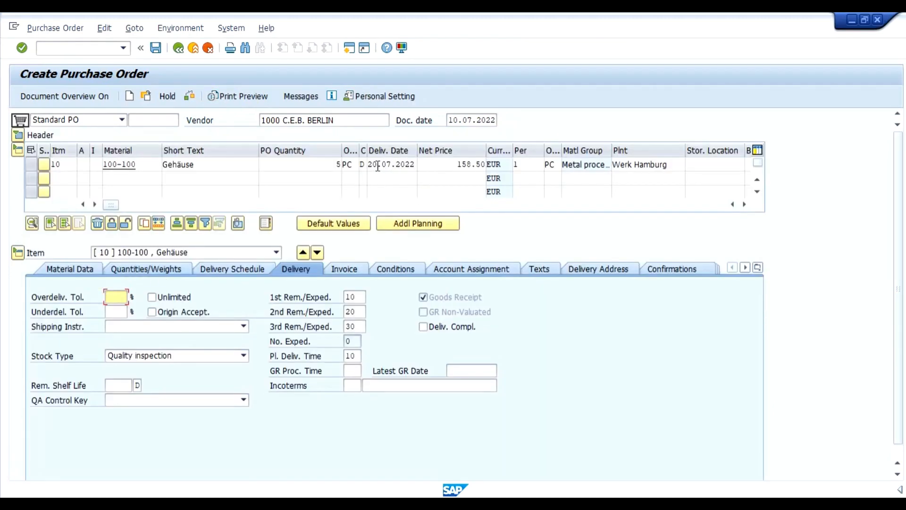
Step: Change item 10's delivery date to 23.07.2022, triggering the next-workday 25.07.2022 error
left_click(389, 165)
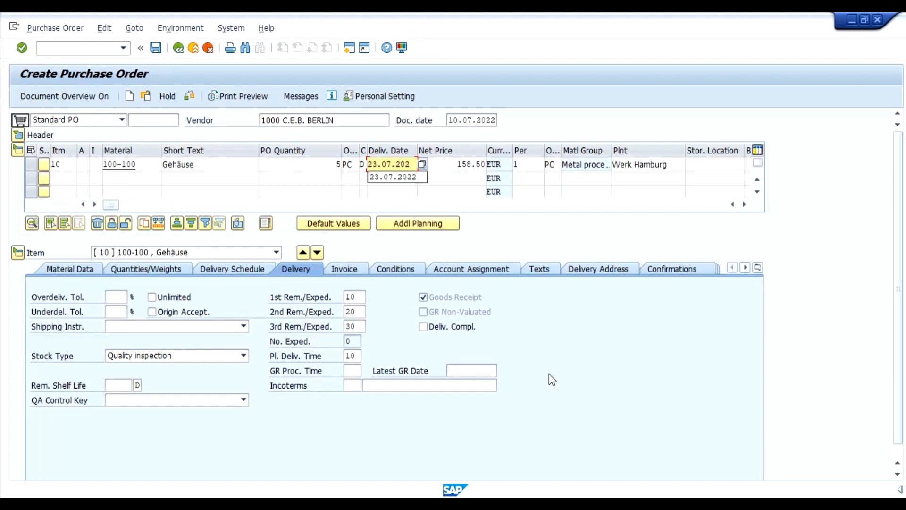
left_click(395, 177)
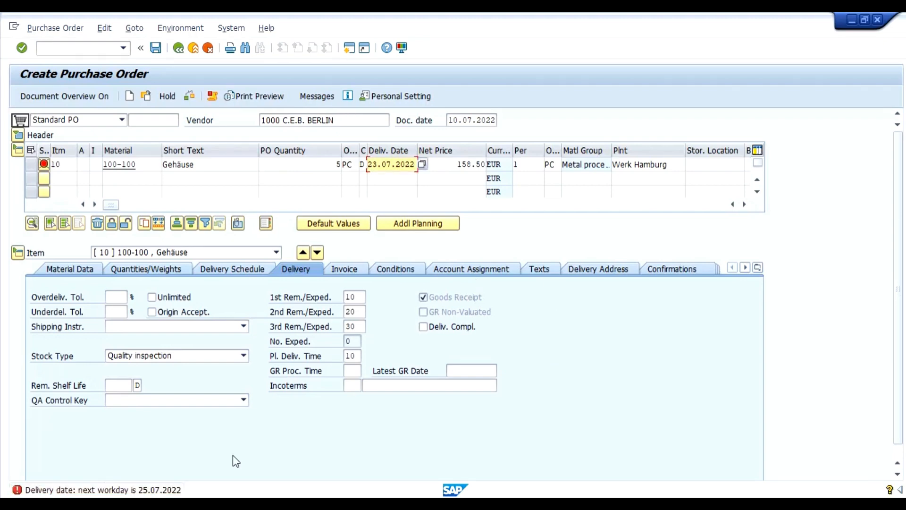
mouse_move(41, 493)
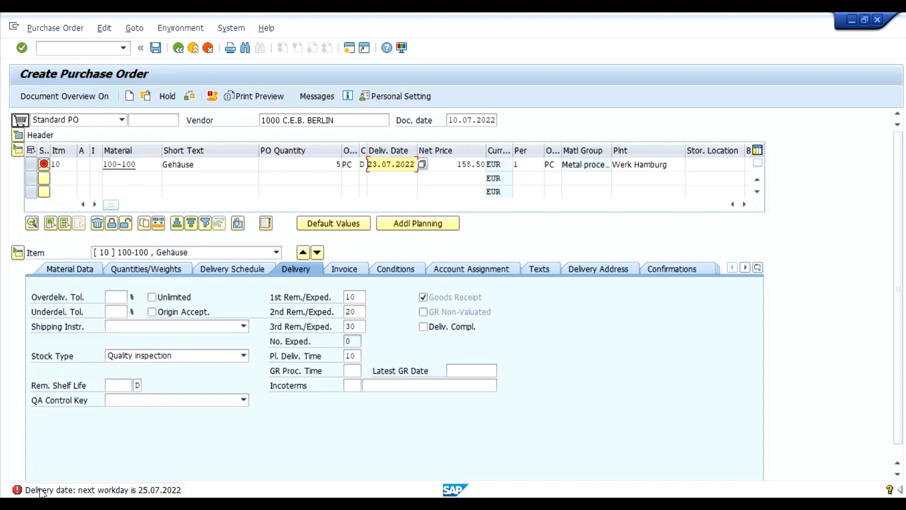
mouse_move(144, 496)
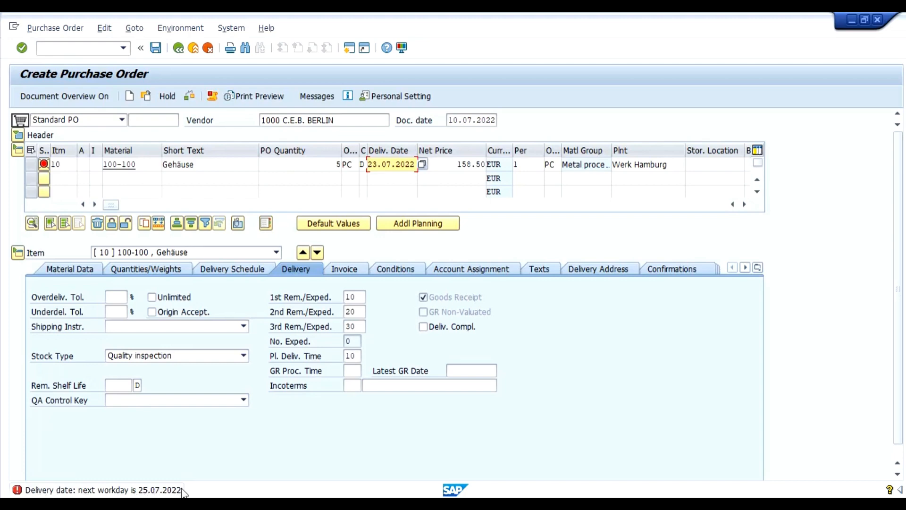
mouse_move(156, 493)
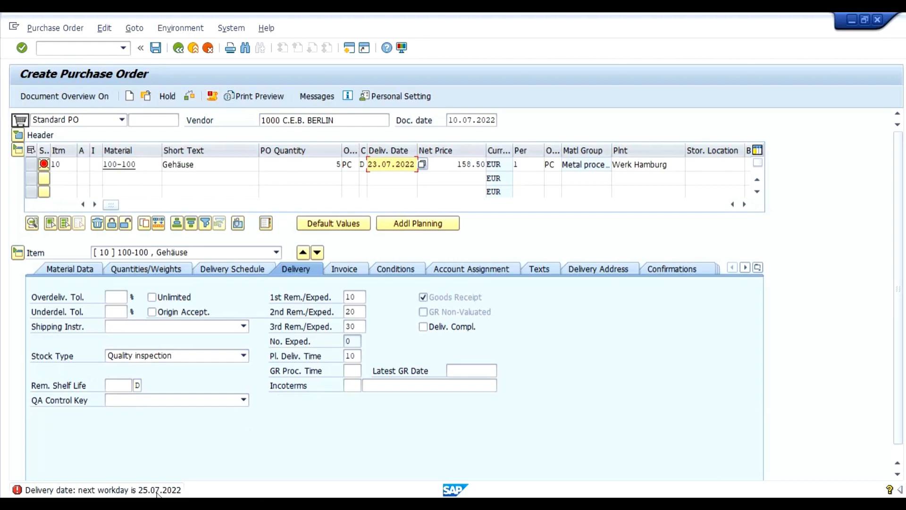
mouse_move(381, 178)
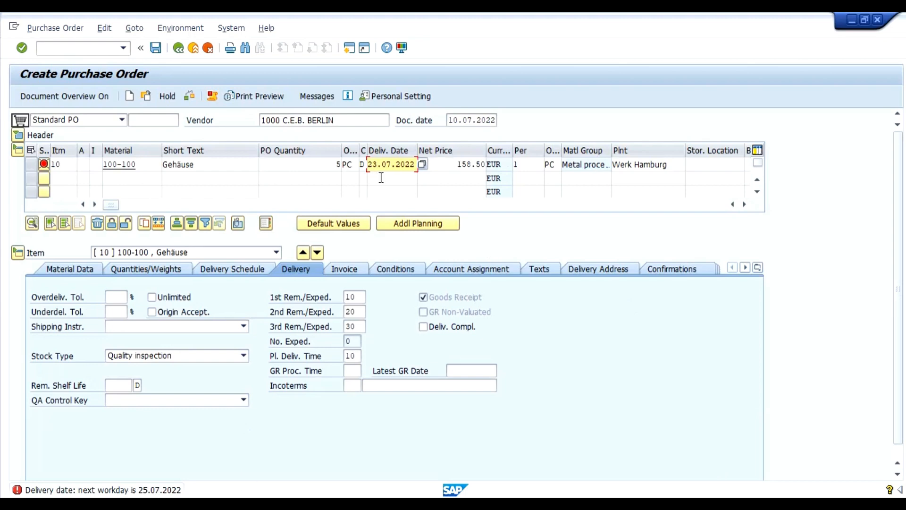
mouse_move(142, 490)
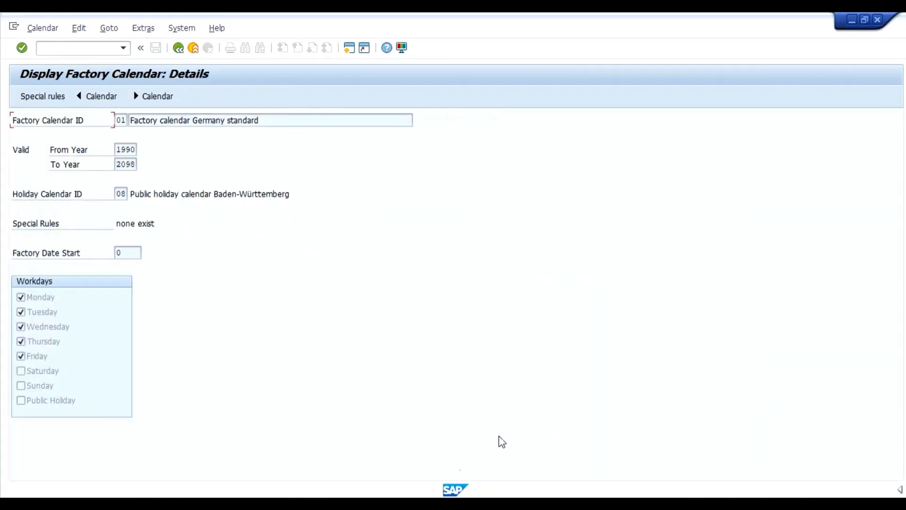
mouse_move(264, 283)
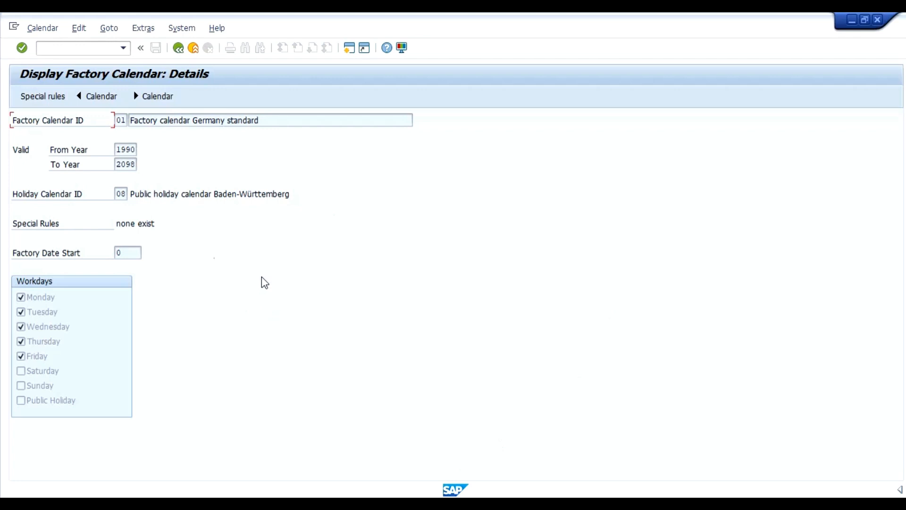
mouse_move(305, 292)
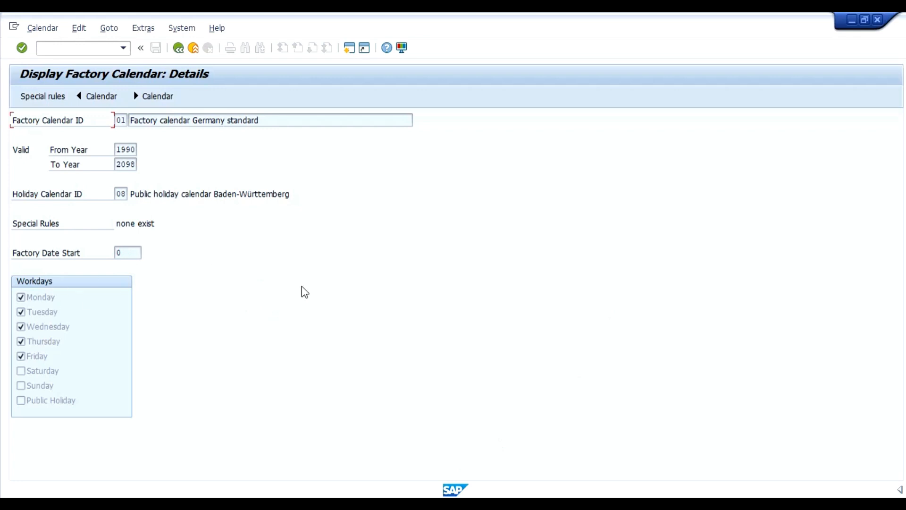
mouse_move(35, 360)
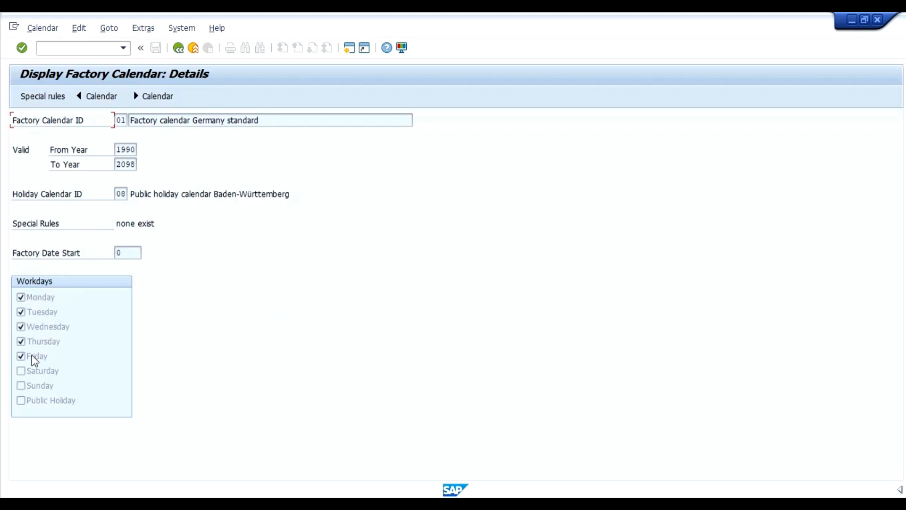
mouse_move(56, 372)
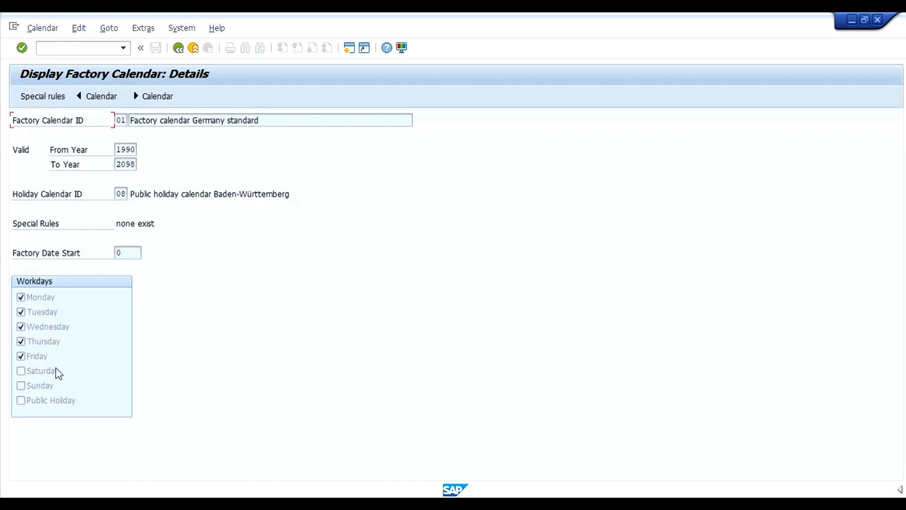
mouse_move(51, 389)
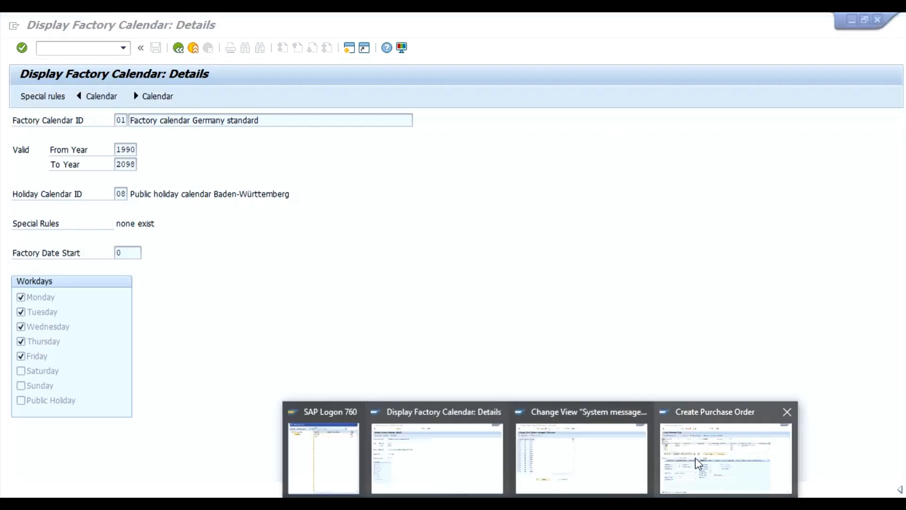
Step: Show the Word notes from the top heading beside the purchase order error
left_click(725, 457)
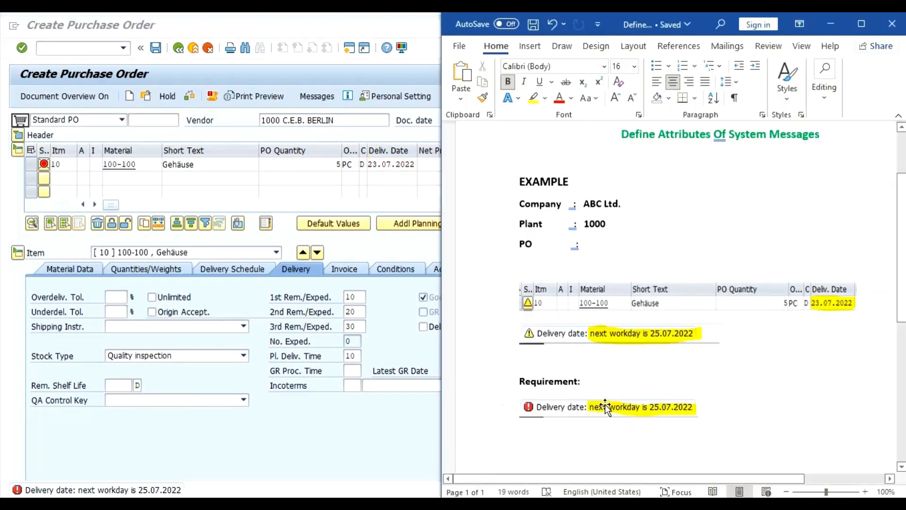
mouse_move(120, 490)
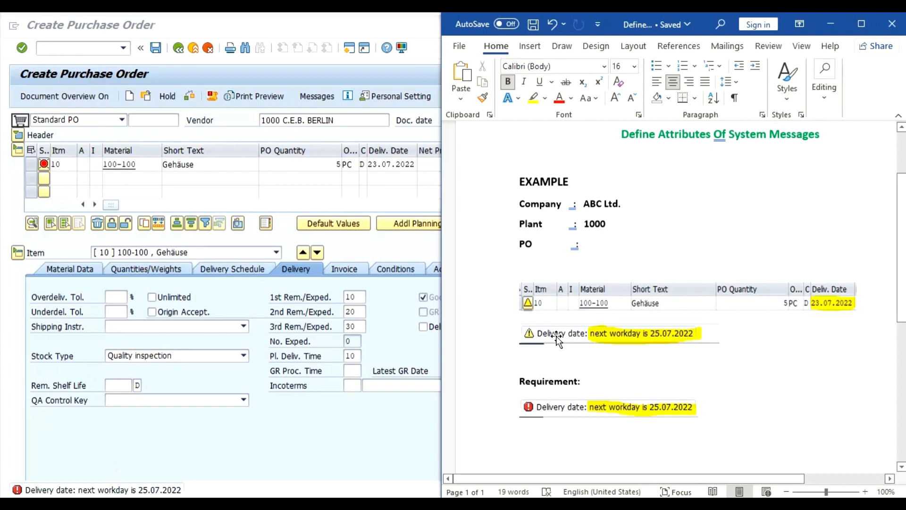
mouse_move(853, 191)
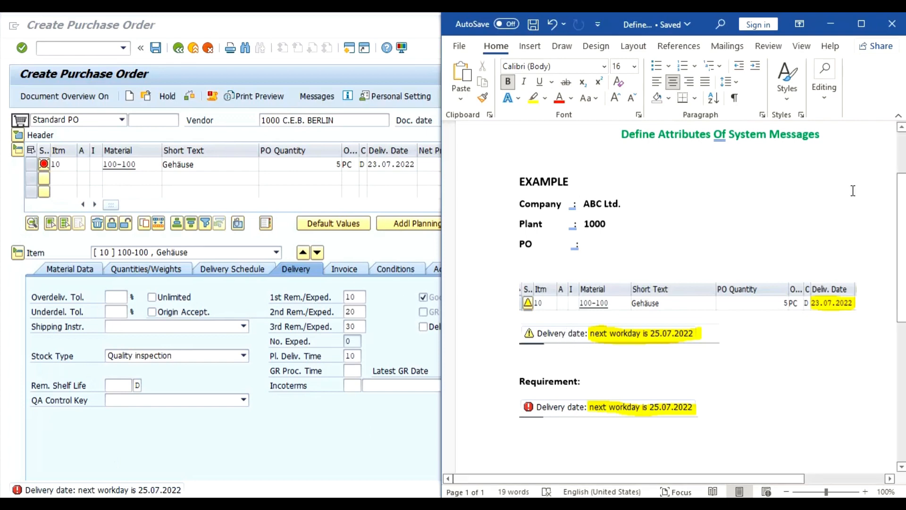
scroll("up", 3)
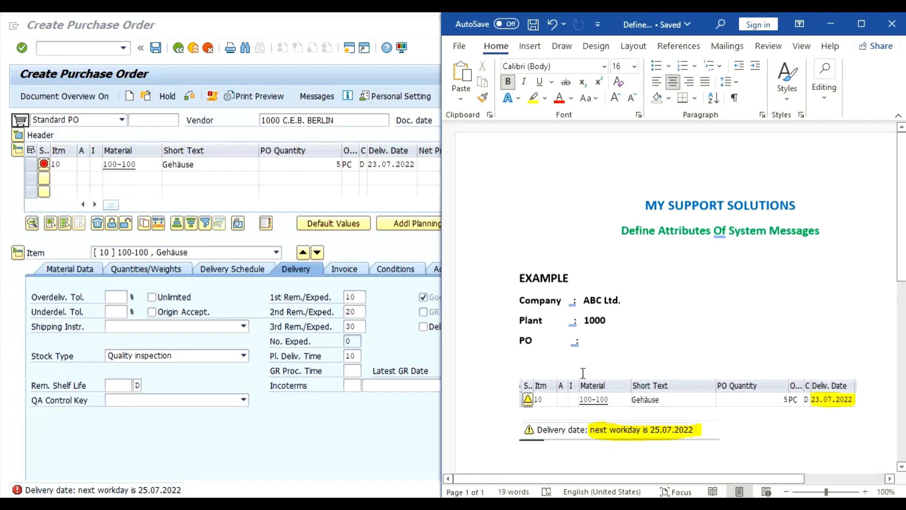
mouse_move(697, 306)
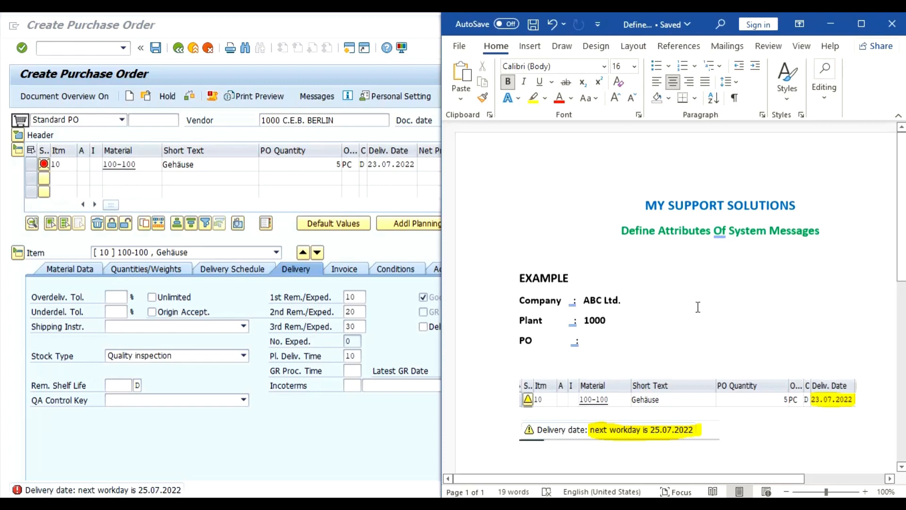
left_click(797, 205)
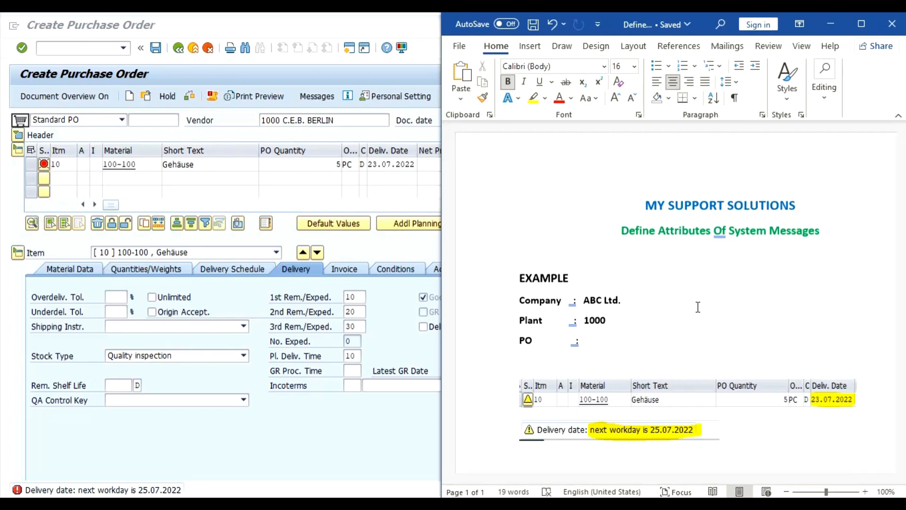
left_click(797, 205)
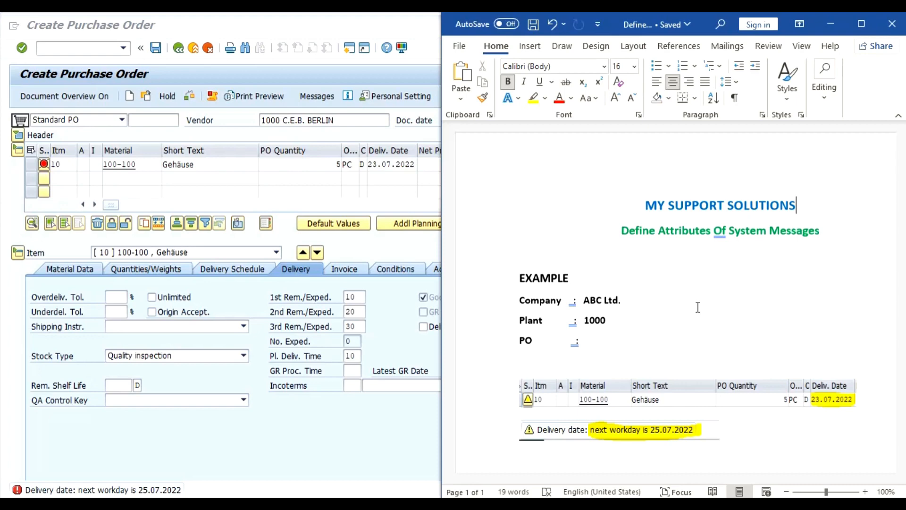